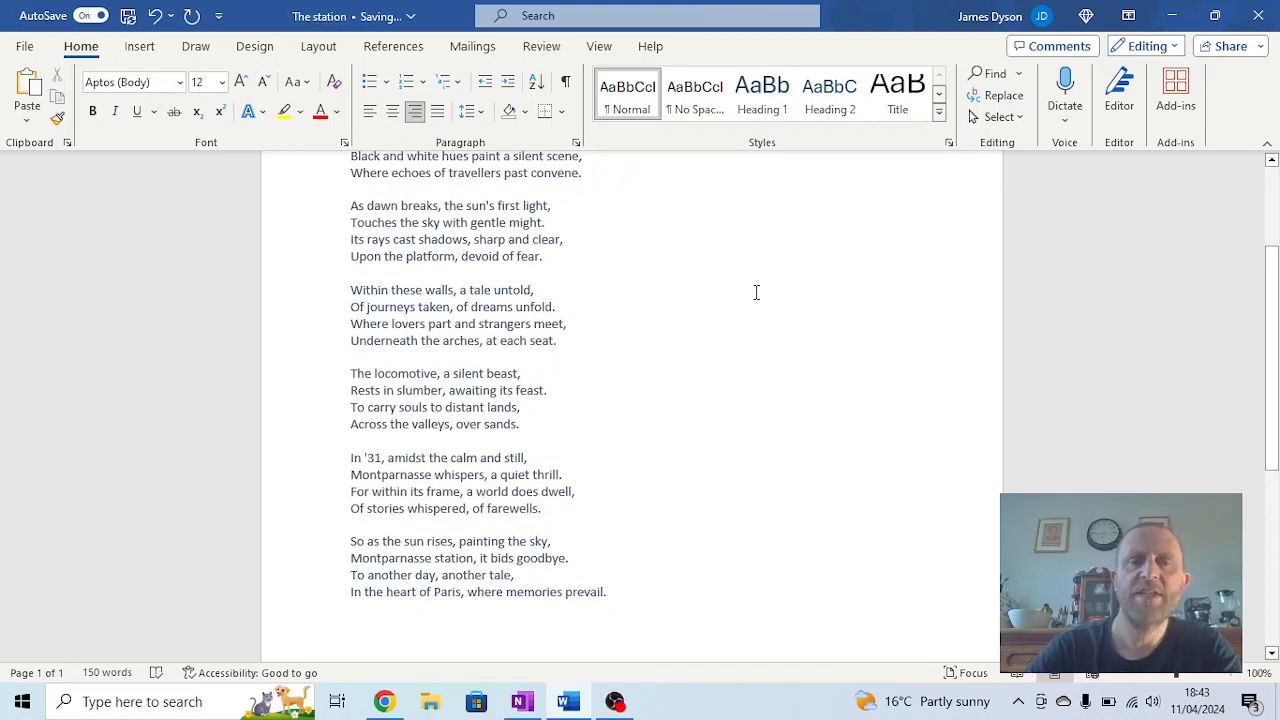
pyautogui.moveTo(698, 319)
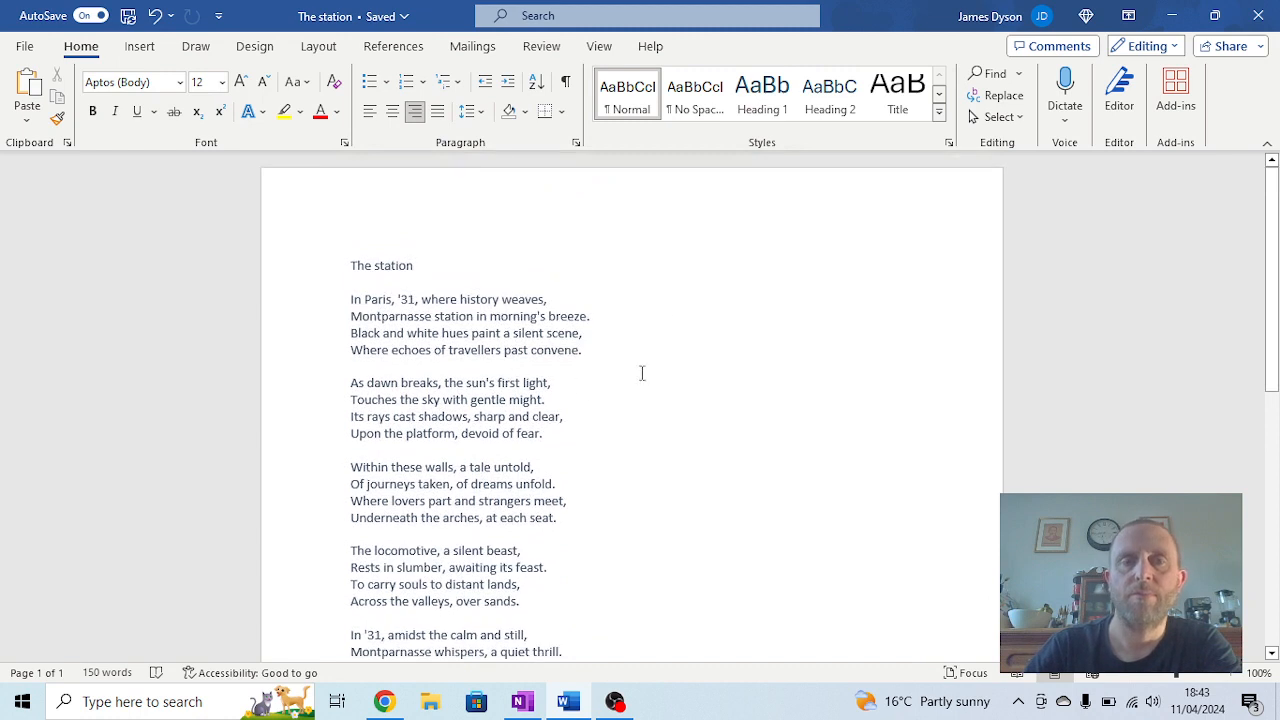
pyautogui.moveTo(568, 389)
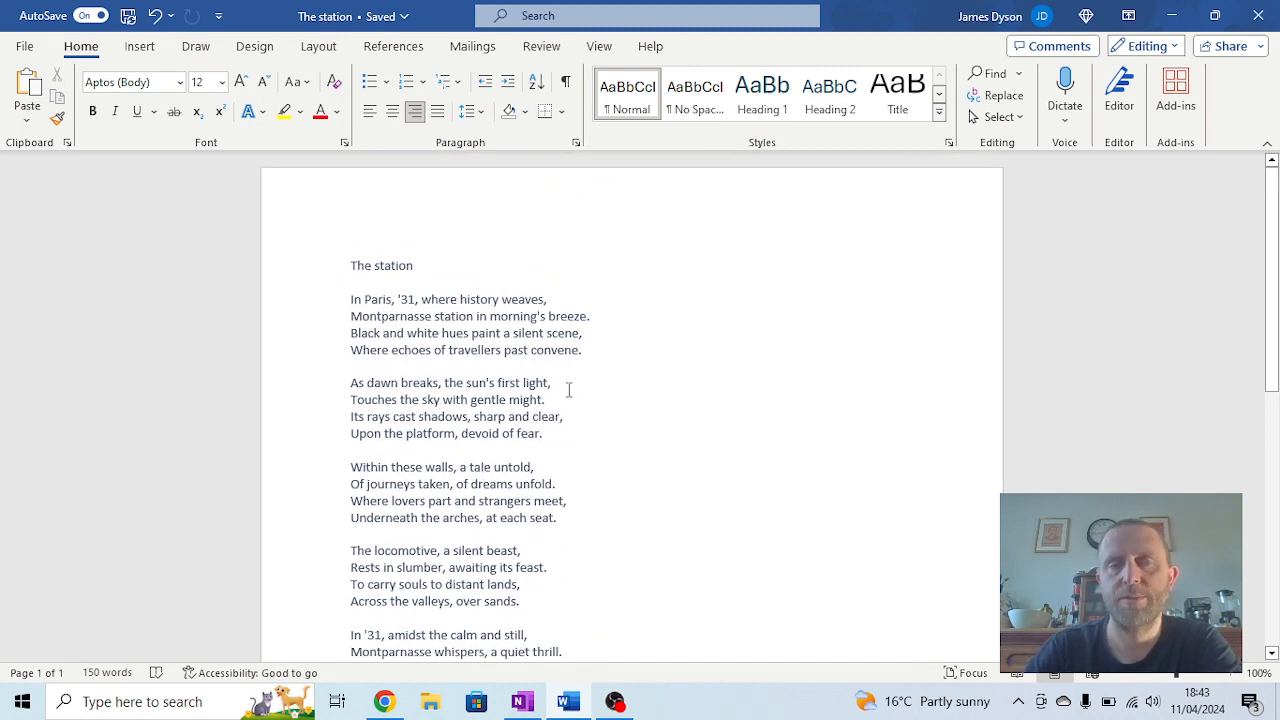
pyautogui.moveTo(558, 395)
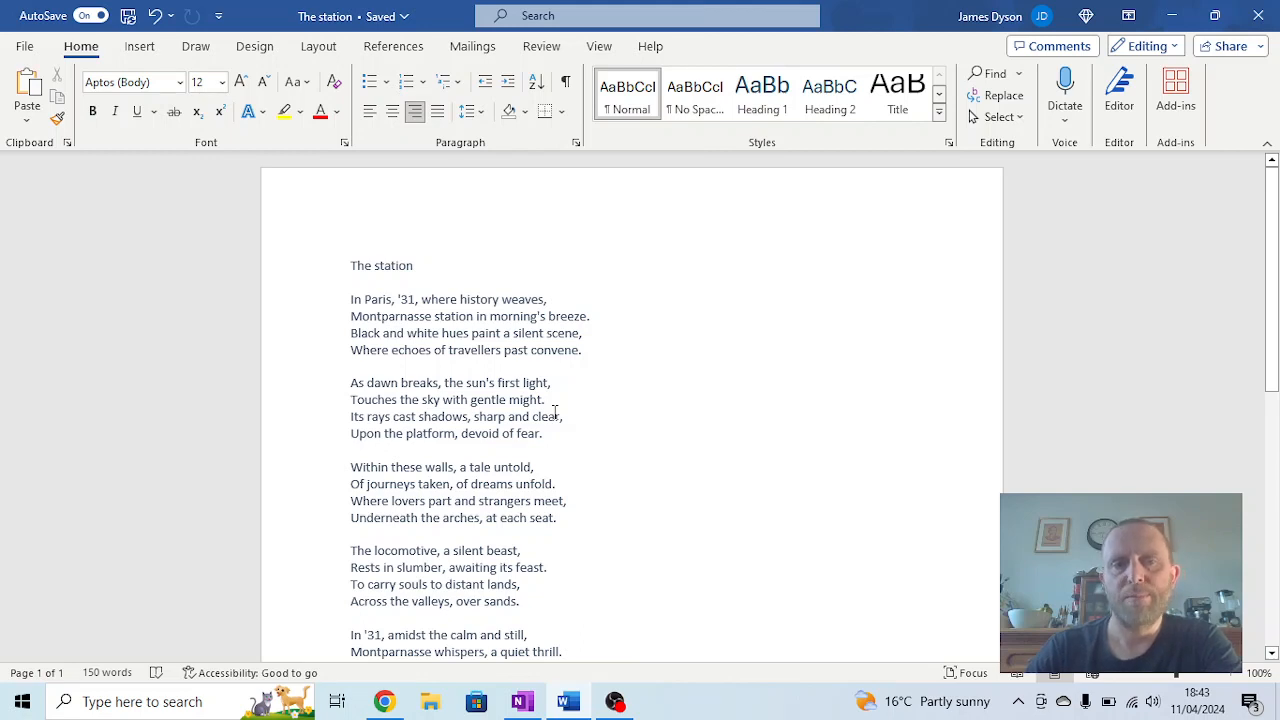
pyautogui.moveTo(562, 447)
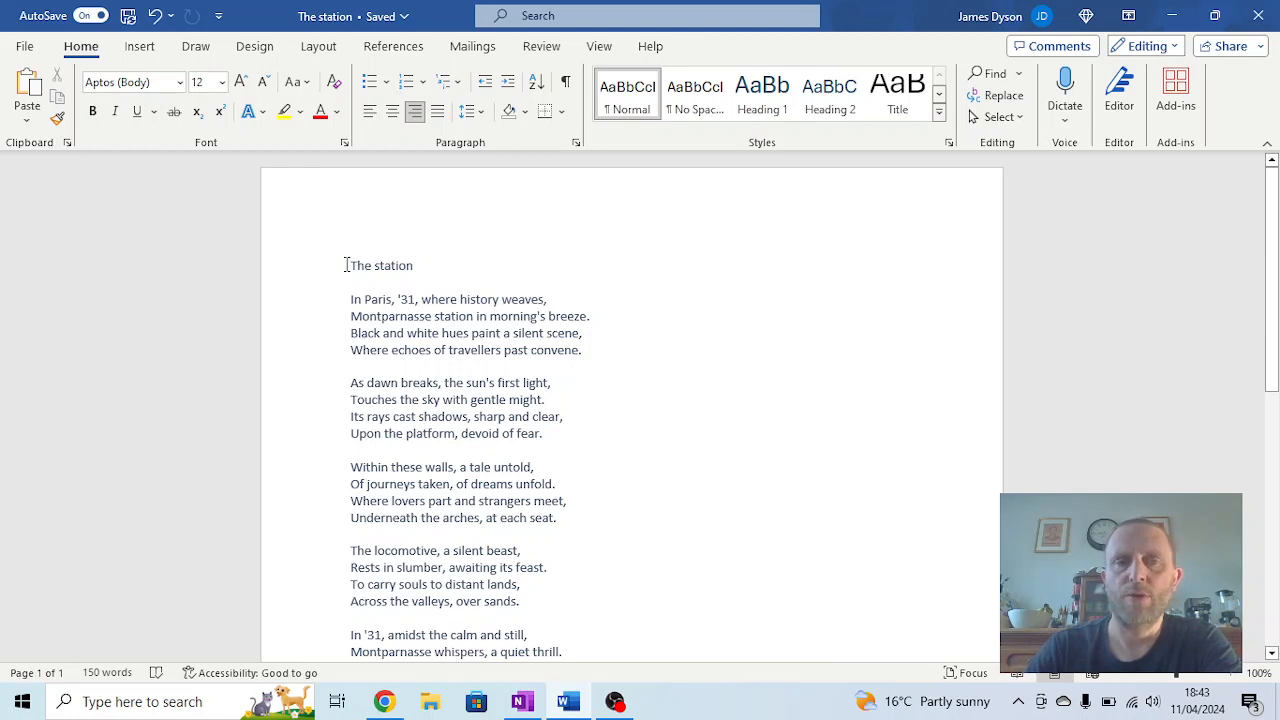
pyautogui.moveTo(361, 298)
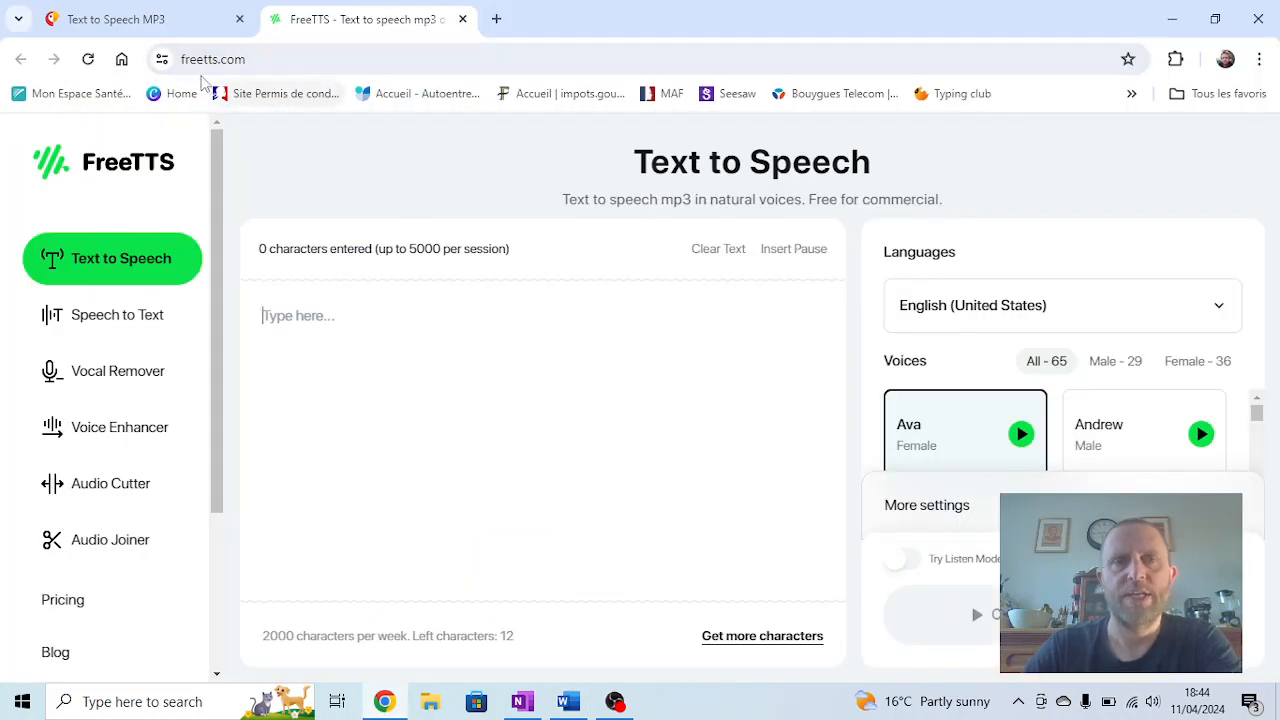
pyautogui.moveTo(194, 36)
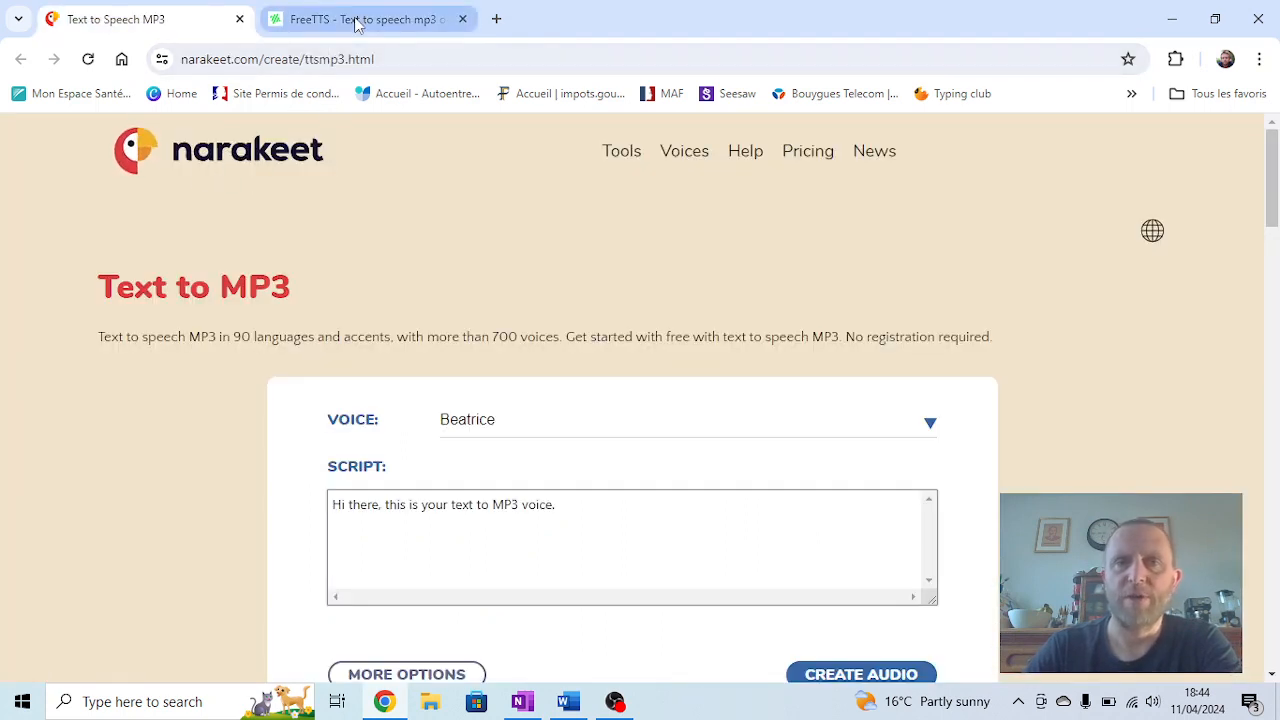
# Step: Select all of the poem 'The station' in Word, title included, and copy it
pyautogui.click(360, 18)
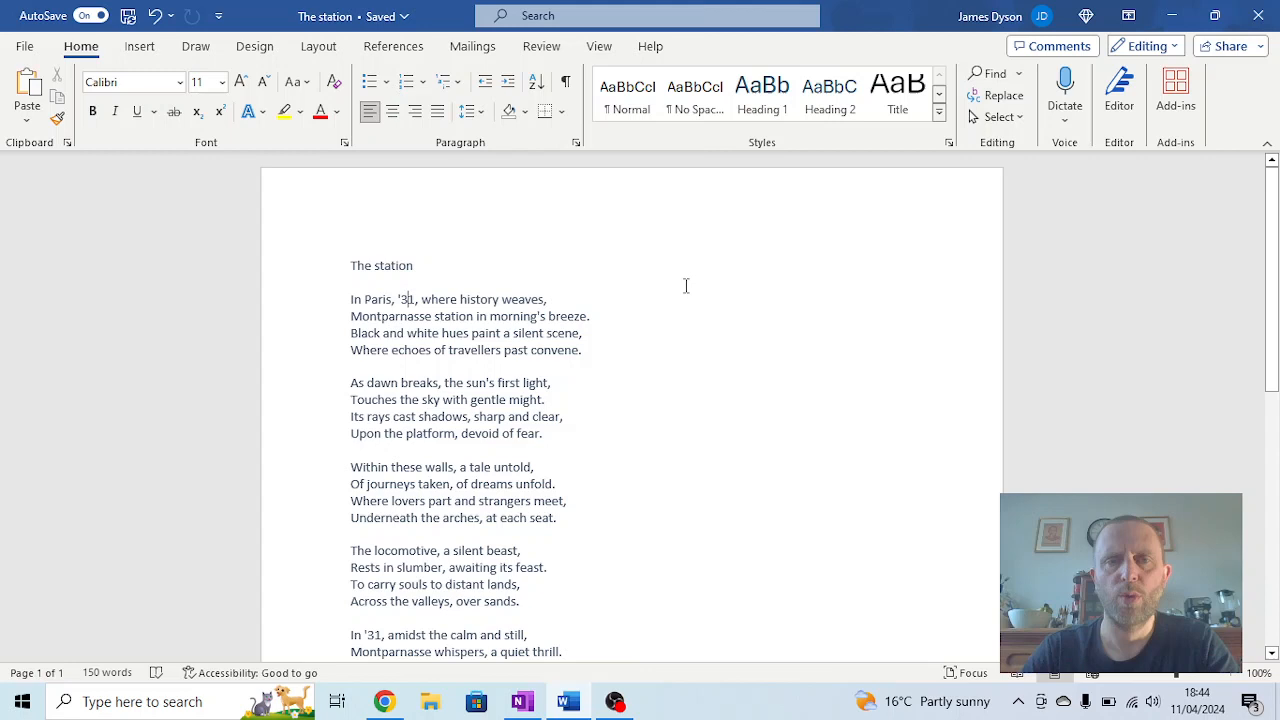
pyautogui.press('ctrl+a')
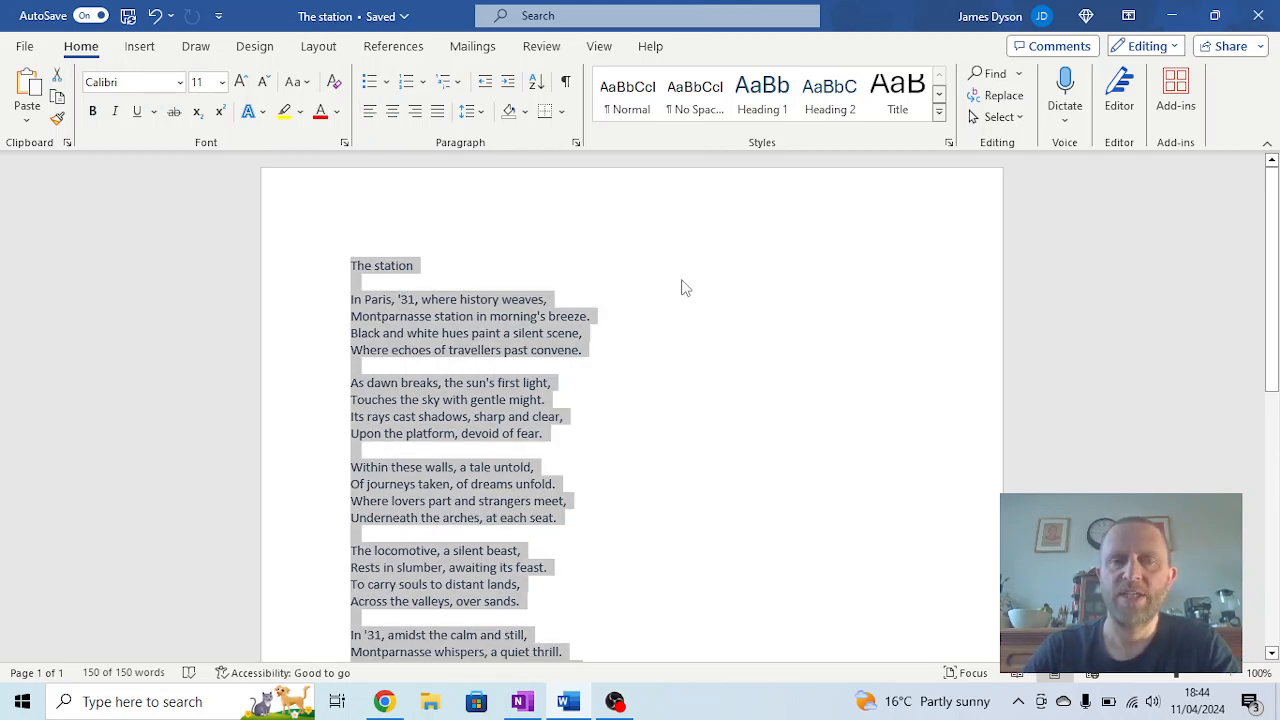
pyautogui.click(547, 299)
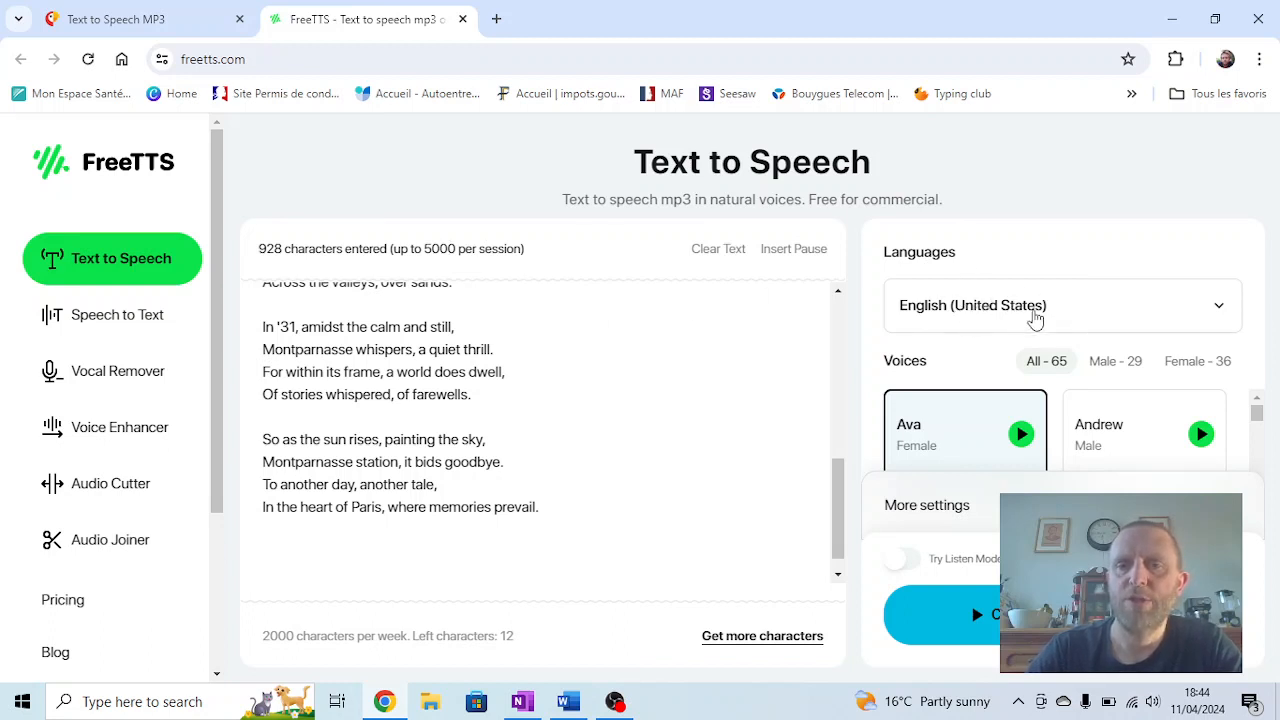
pyautogui.moveTo(1029, 332)
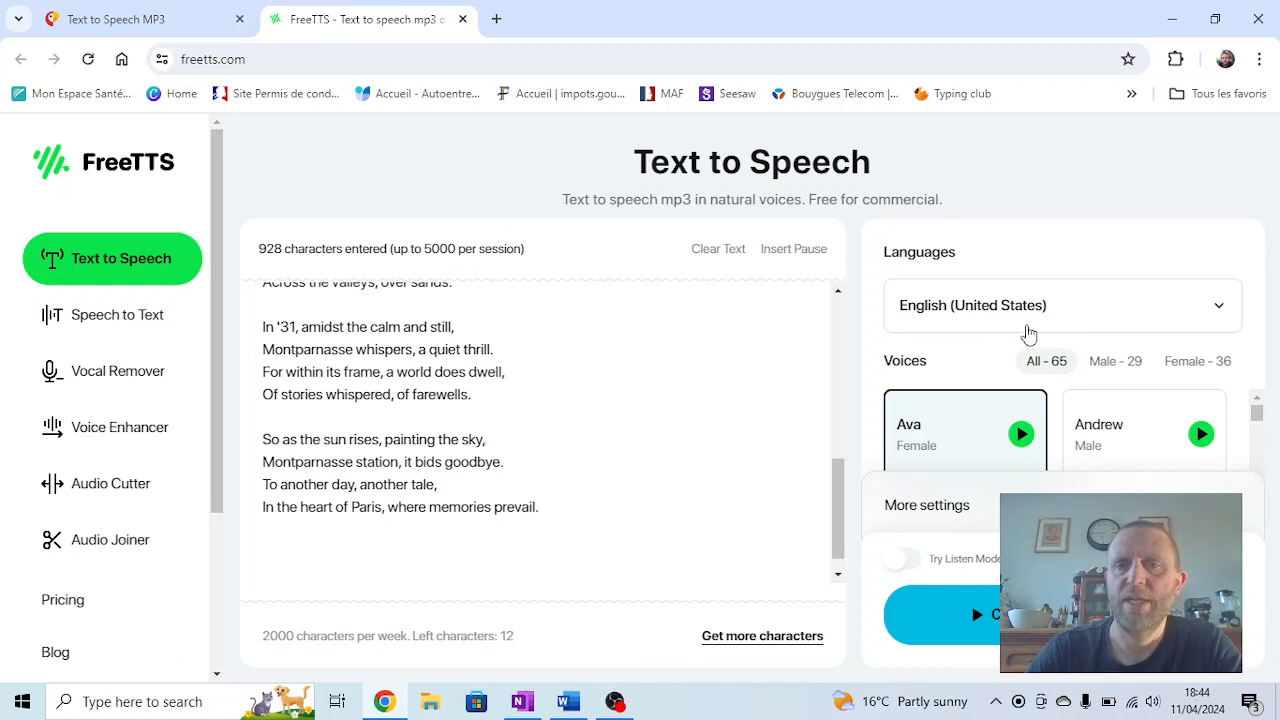
pyautogui.moveTo(1133, 424)
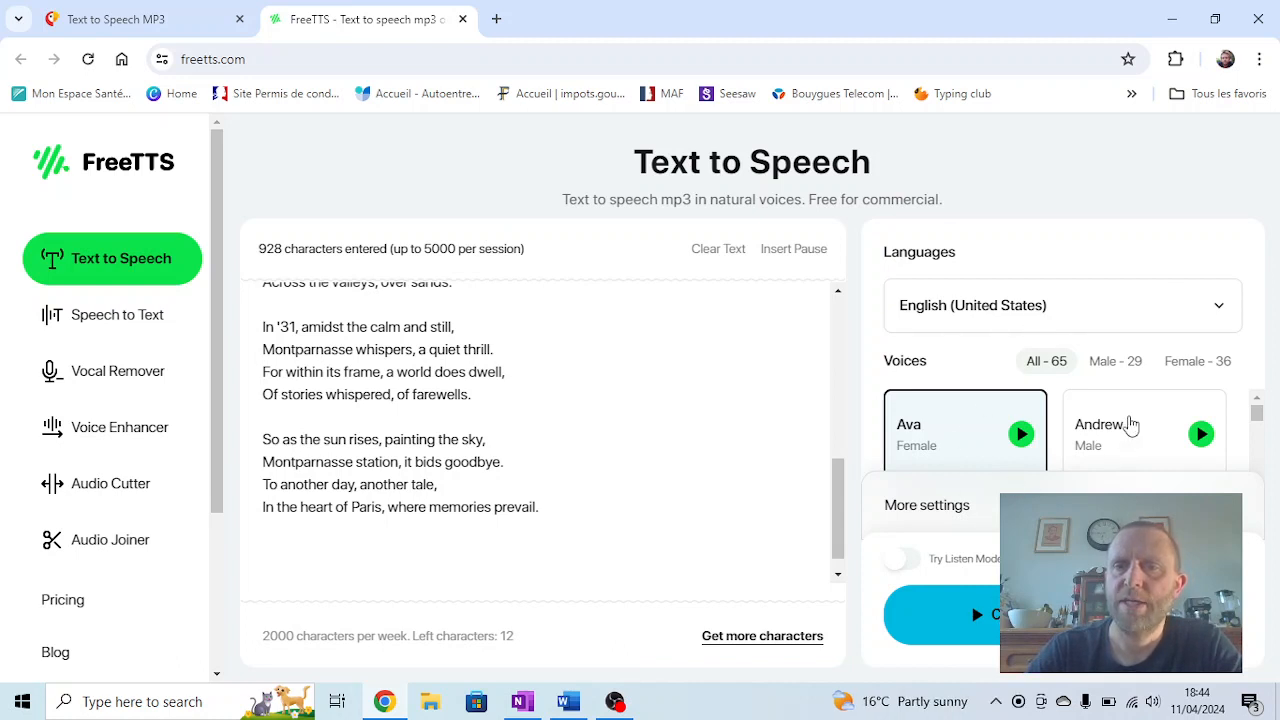
pyautogui.moveTo(1176, 362)
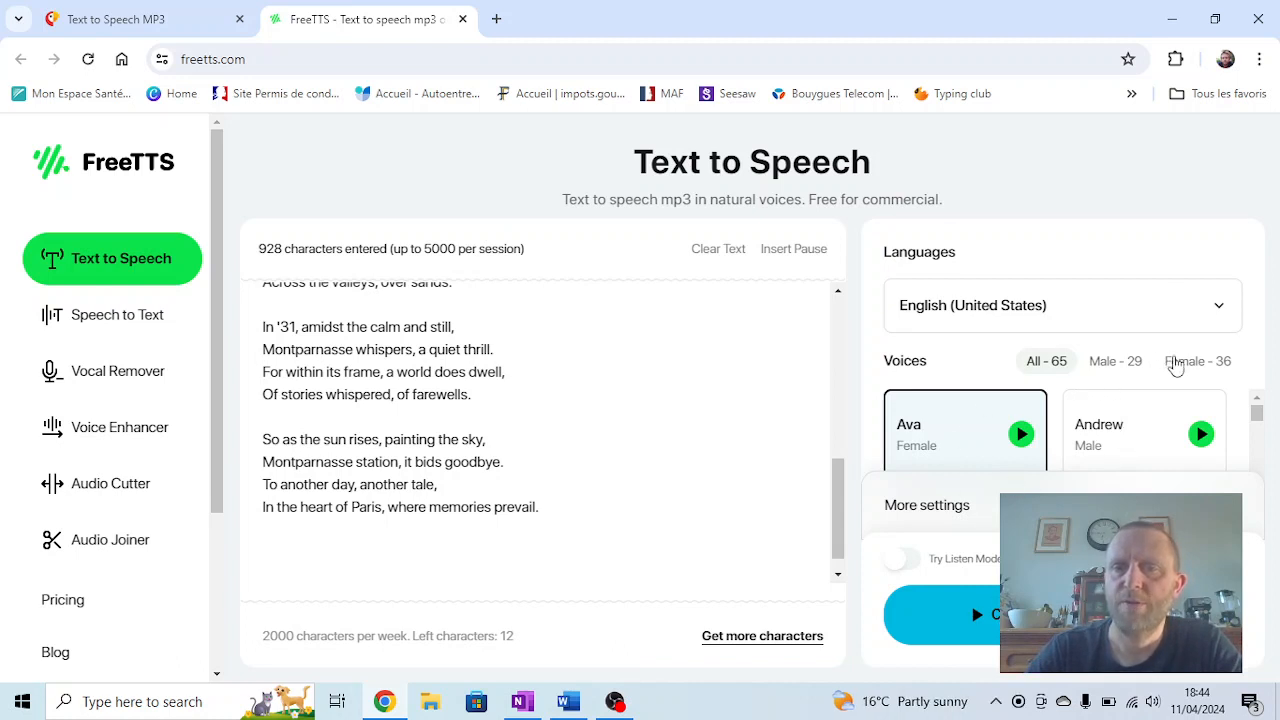
# Step: Filter FreeTTS to female voices, preview the Ava sample, and choose Nancy
pyautogui.click(1196, 361)
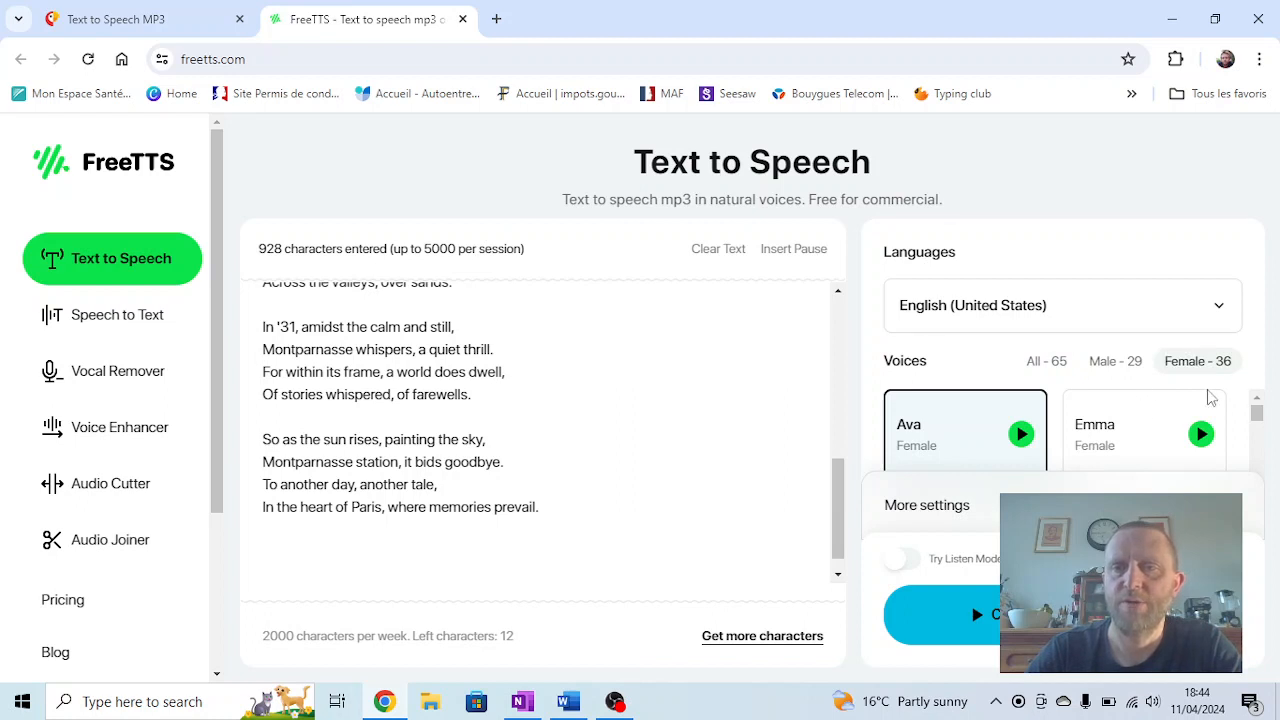
pyautogui.click(1201, 433)
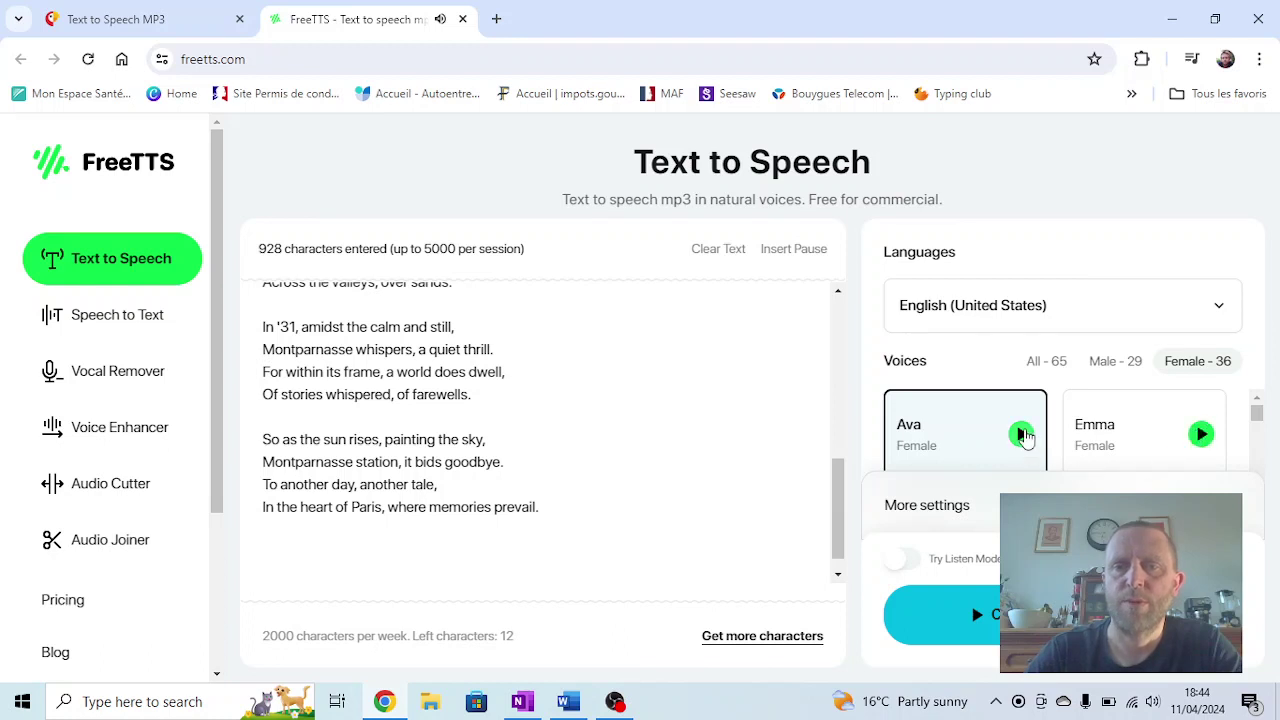
pyautogui.click(1020, 432)
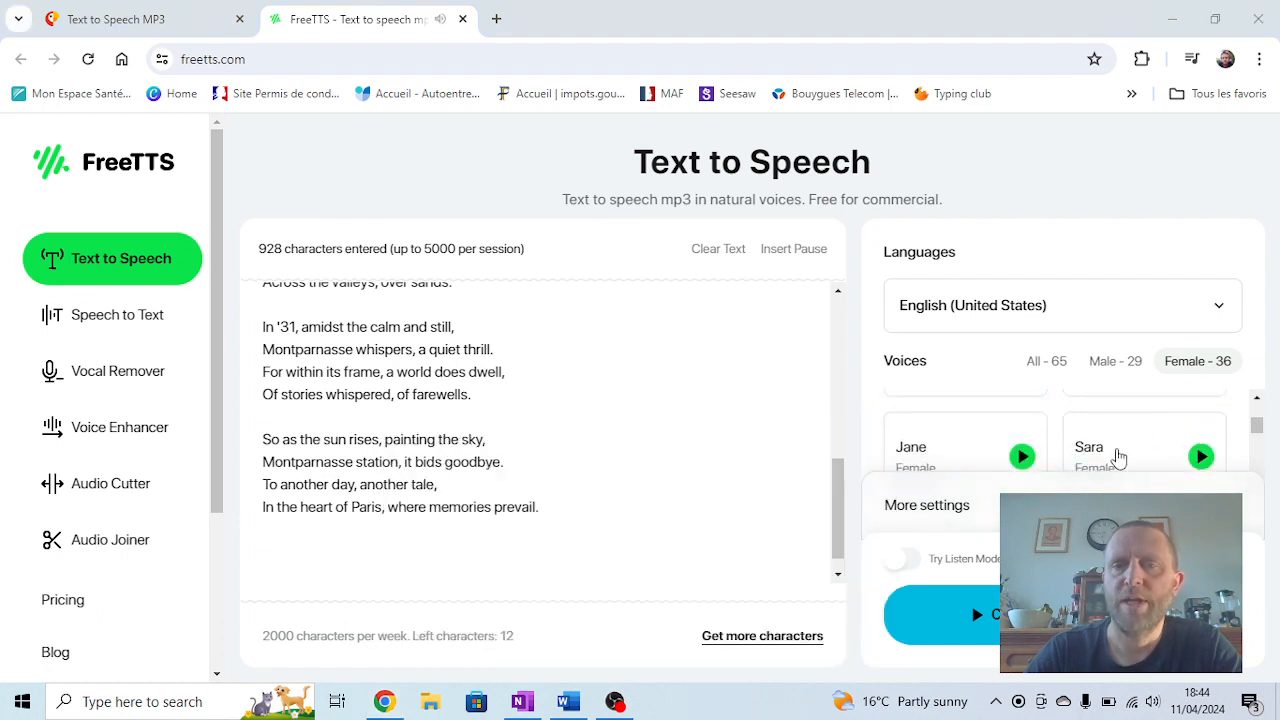
pyautogui.scroll(-3)
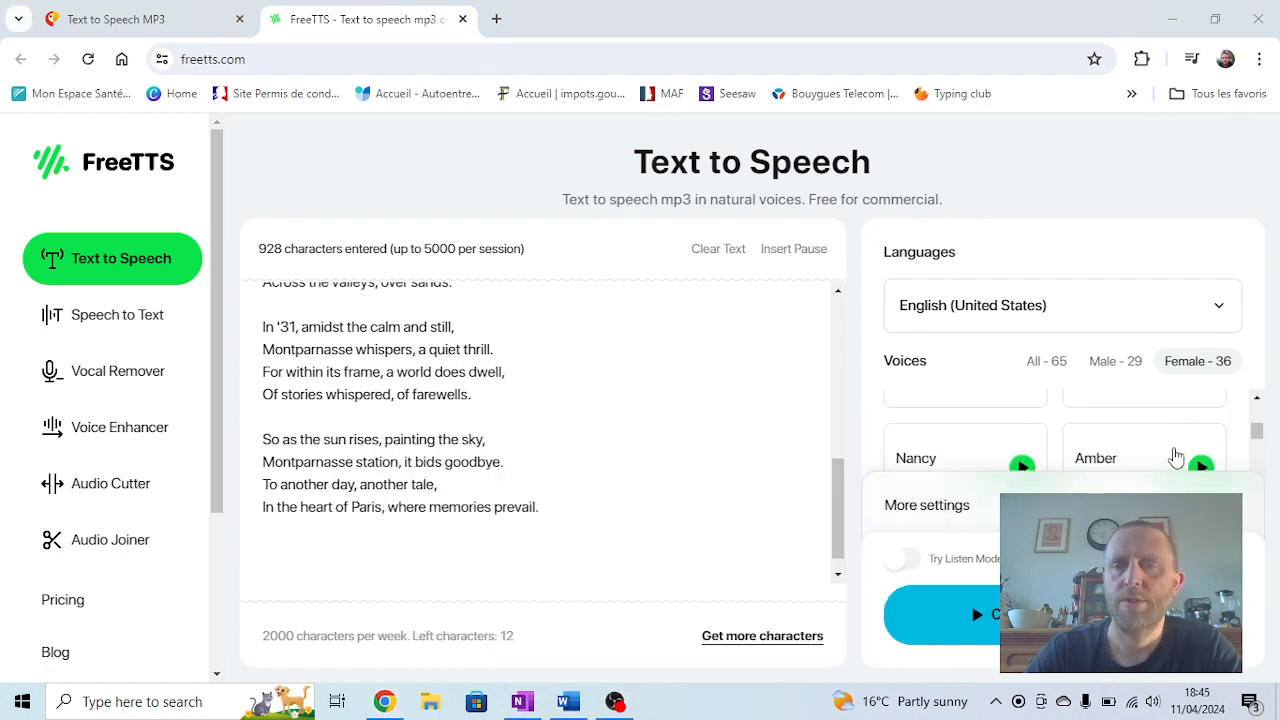
pyautogui.click(1021, 464)
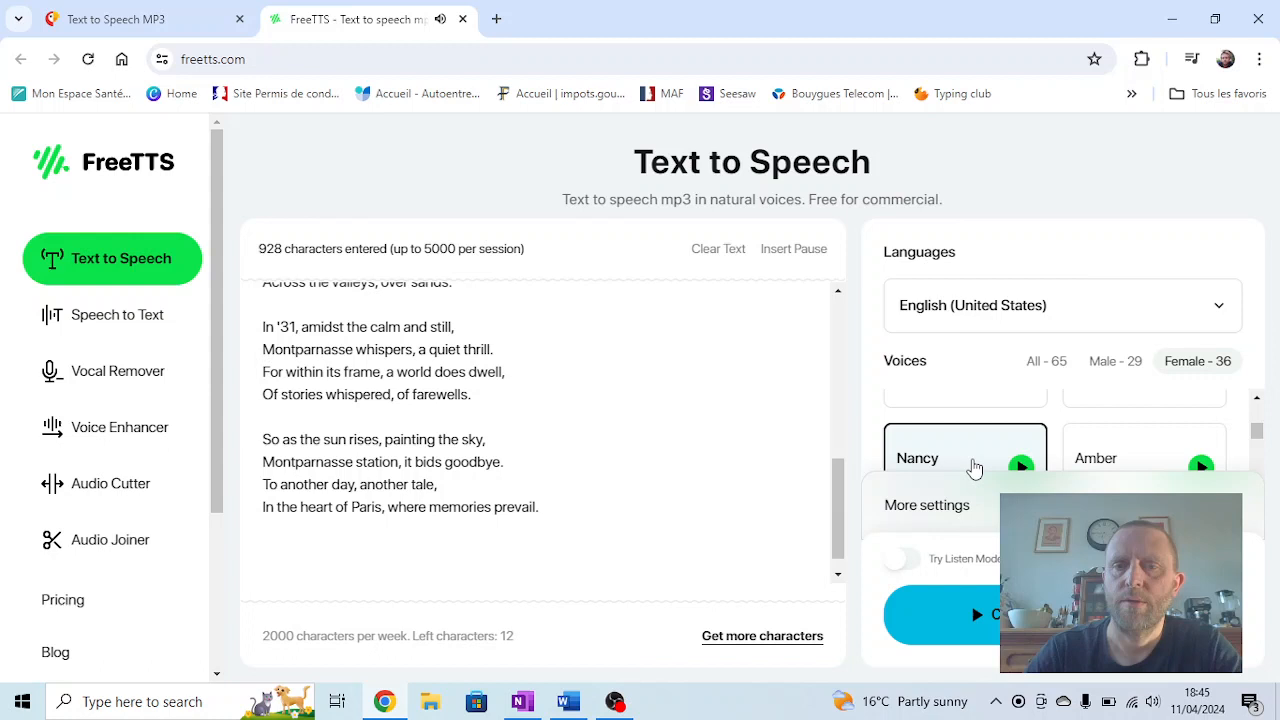
pyautogui.moveTo(1197, 360)
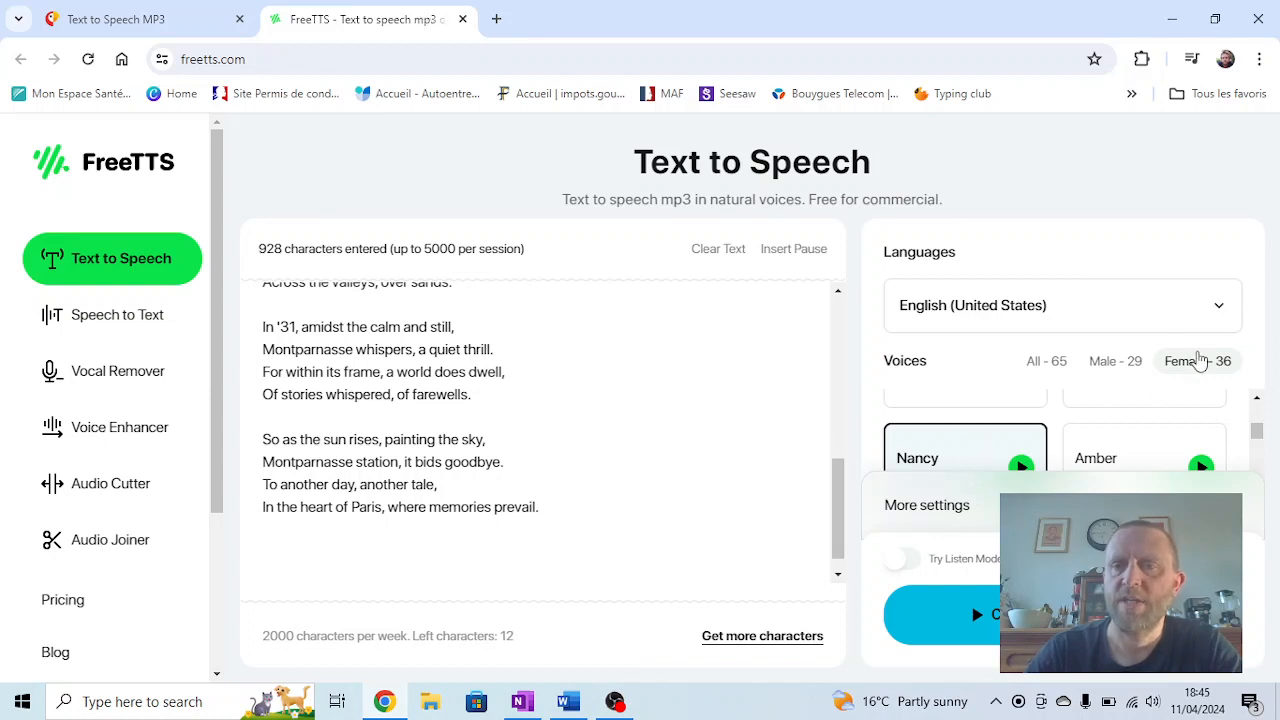
pyautogui.moveTo(980, 559)
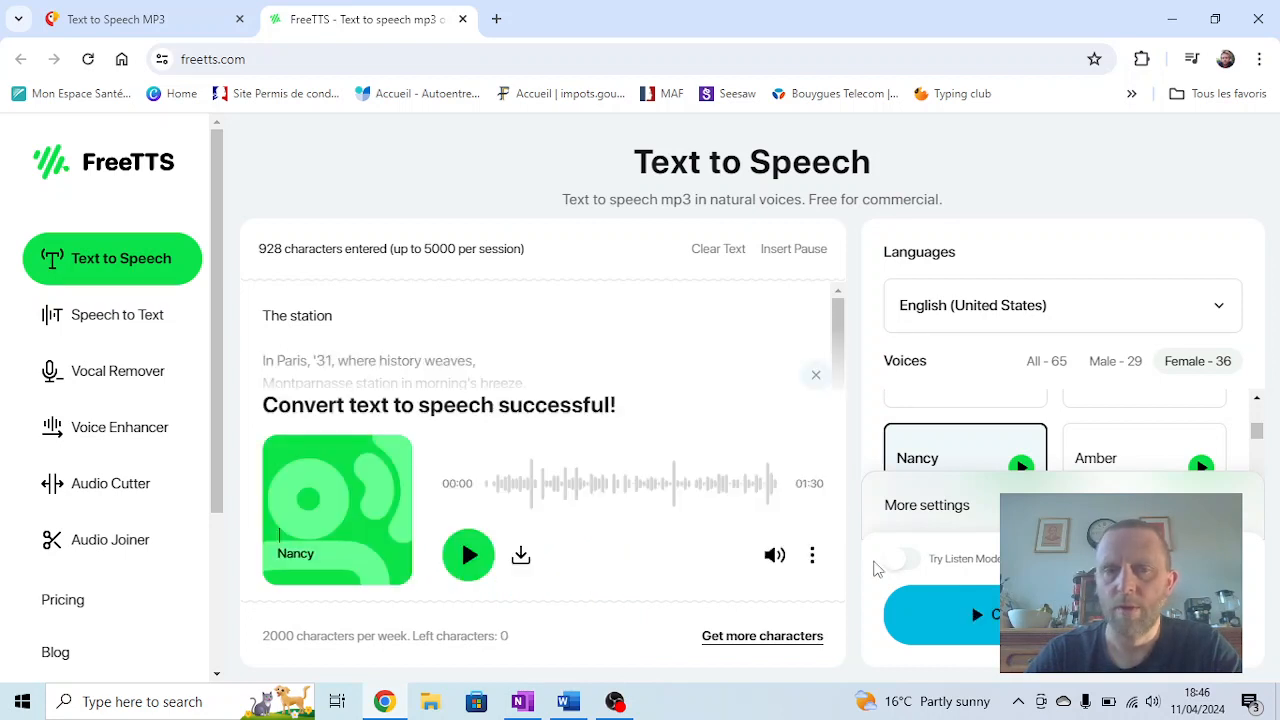
# Step: Play the Nancy recording of the poem and pause it after about 12 seconds
pyautogui.click(468, 555)
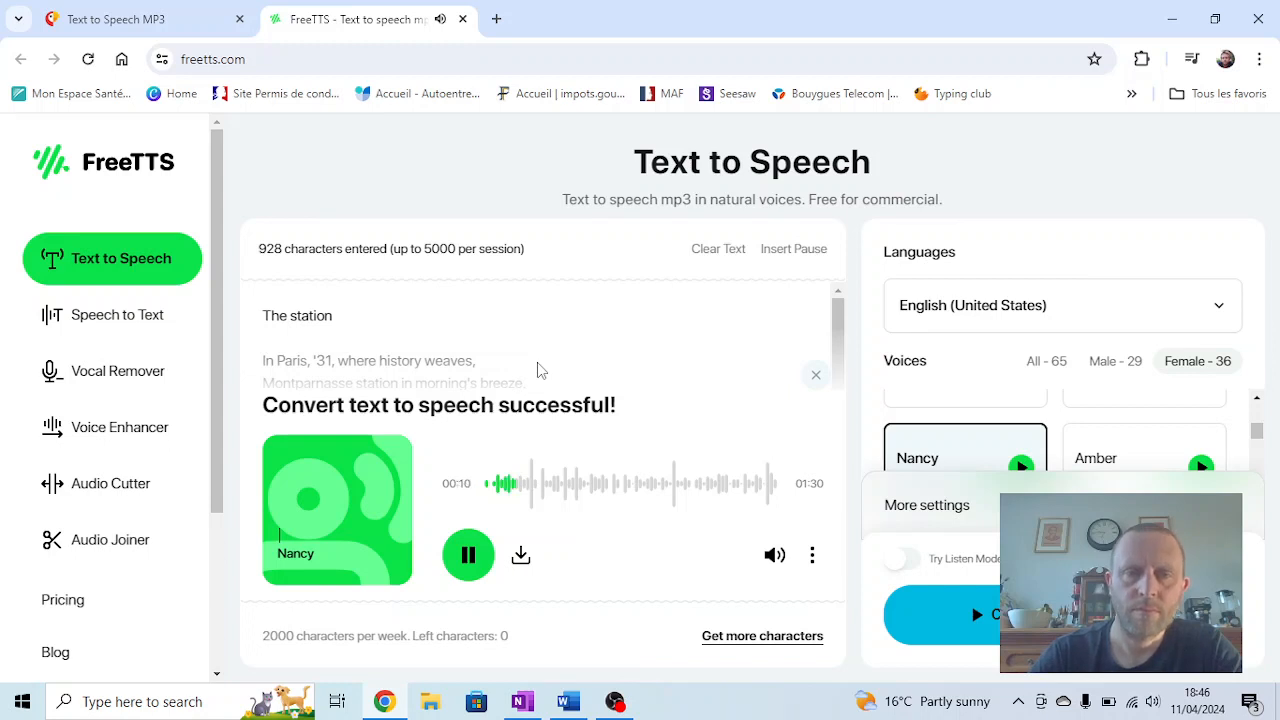
pyautogui.moveTo(532, 395)
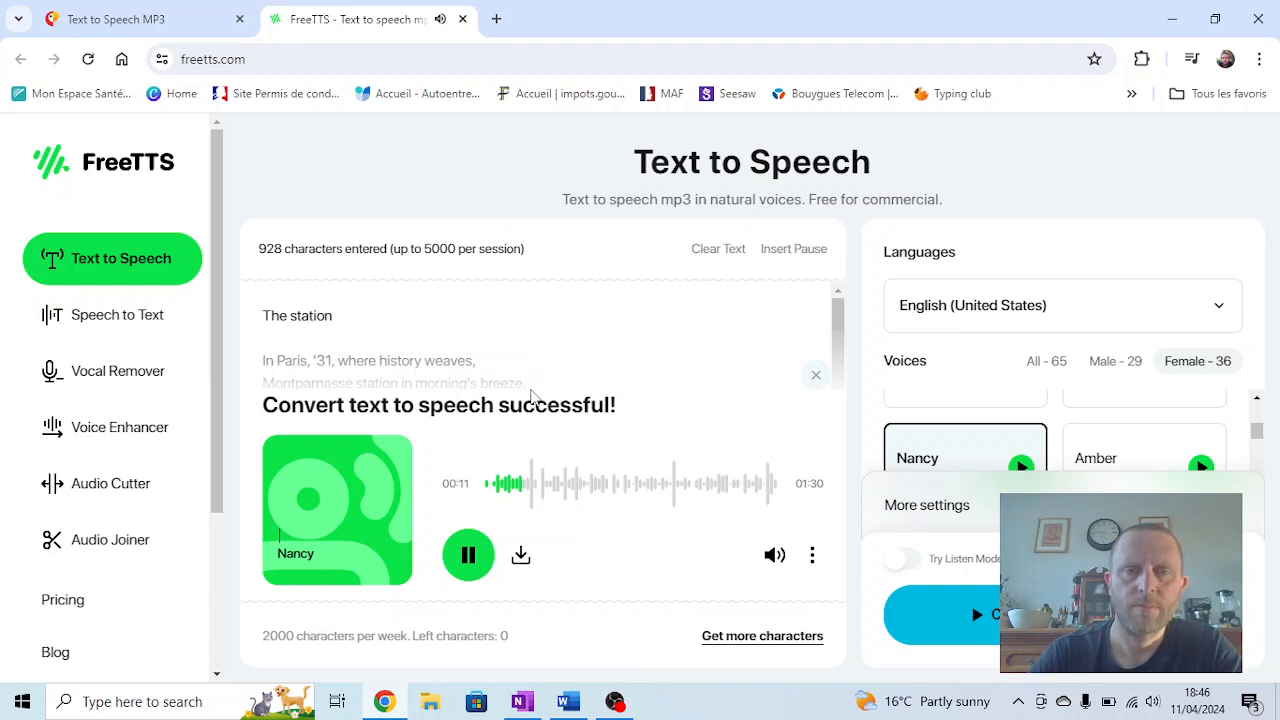
pyautogui.click(468, 555)
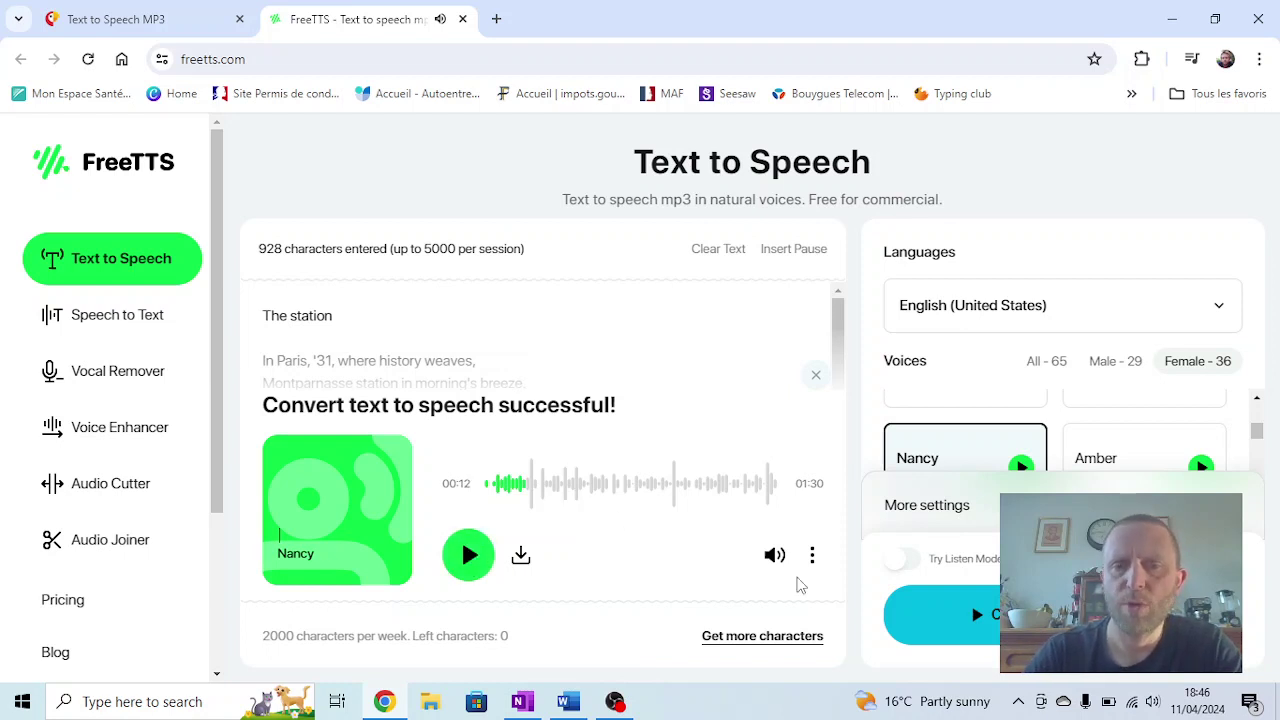
pyautogui.moveTo(567, 648)
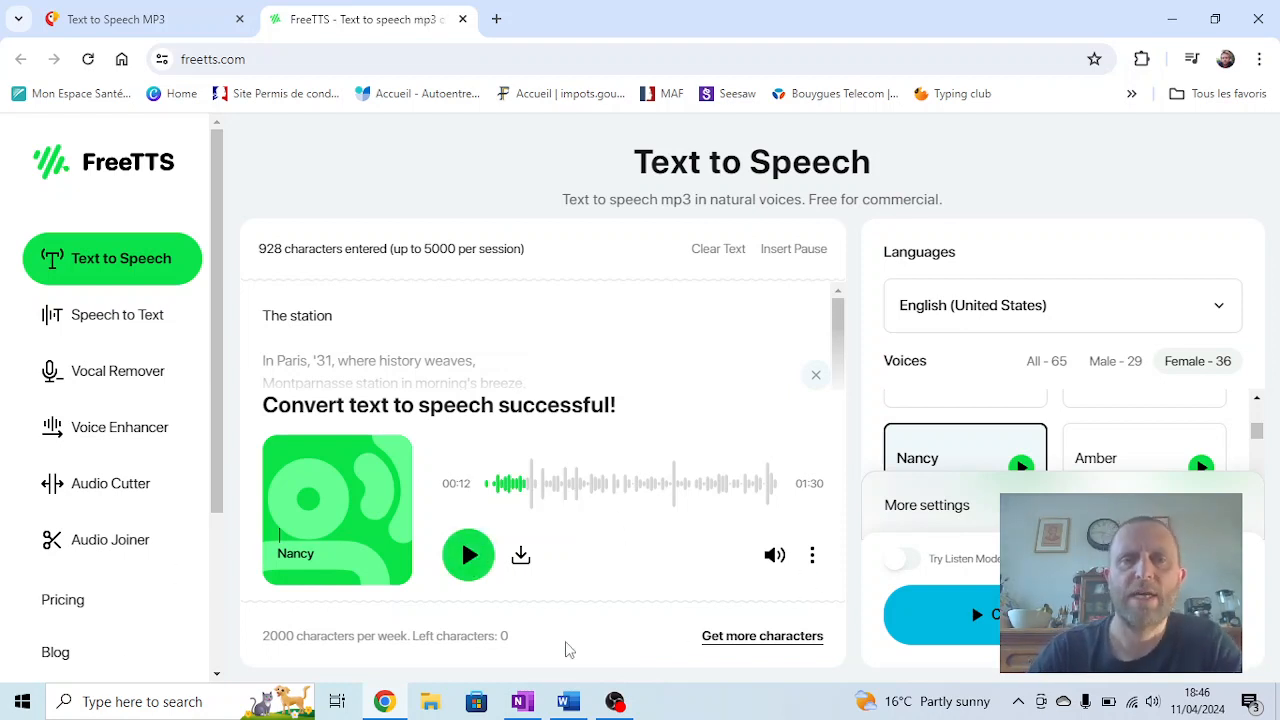
pyautogui.moveTo(603, 513)
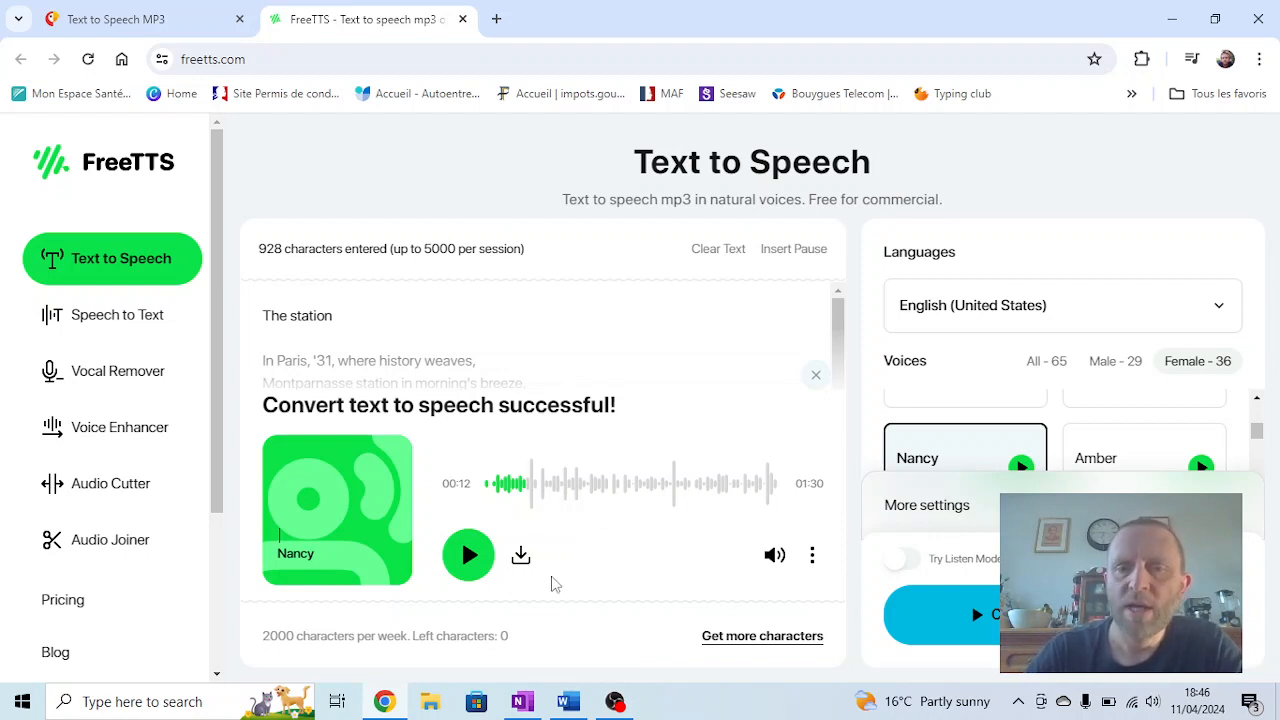
pyautogui.moveTo(520, 556)
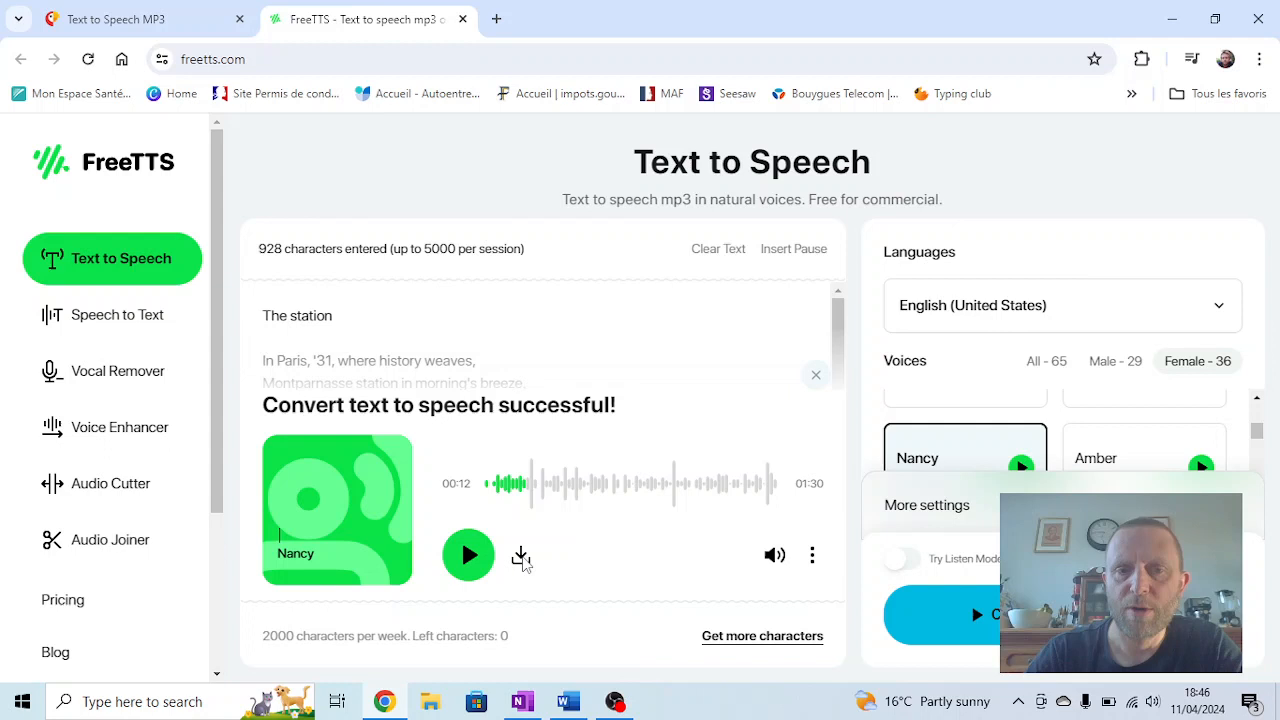
pyautogui.click(520, 555)
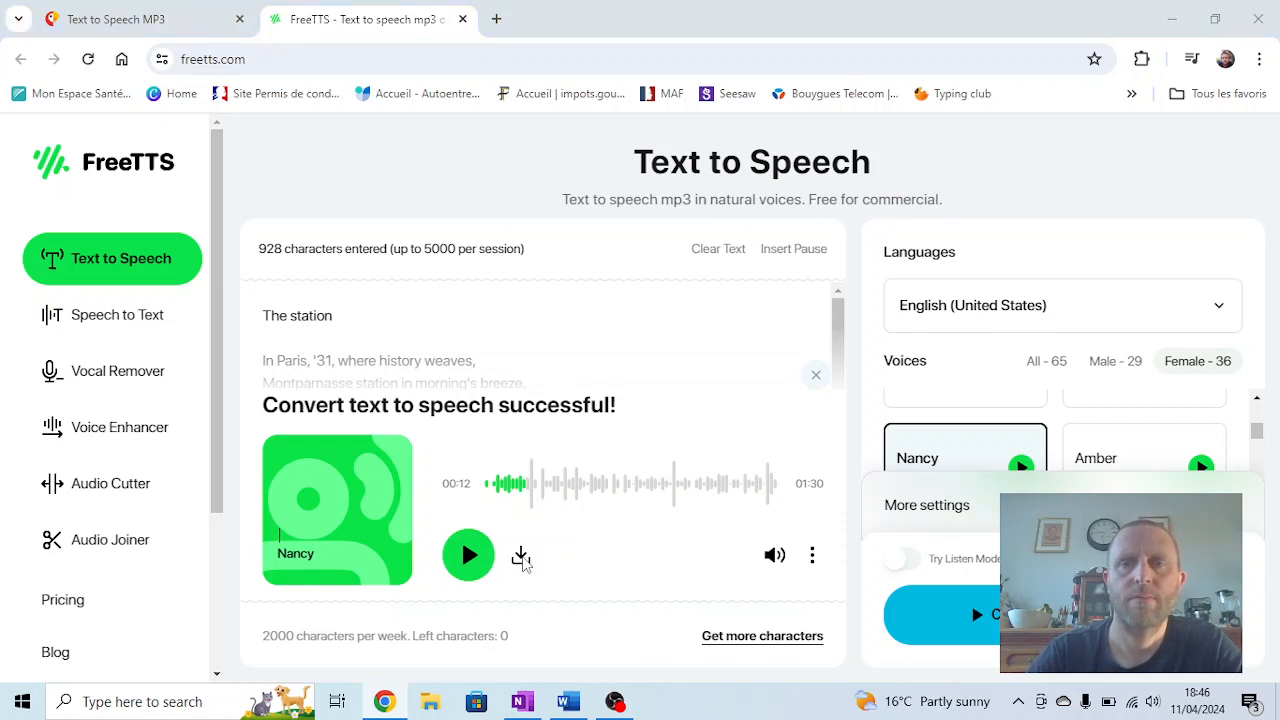
# Step: Download Nancy's 1:30 clip into Downloads as 'The station freetts'
pyautogui.click(520, 555)
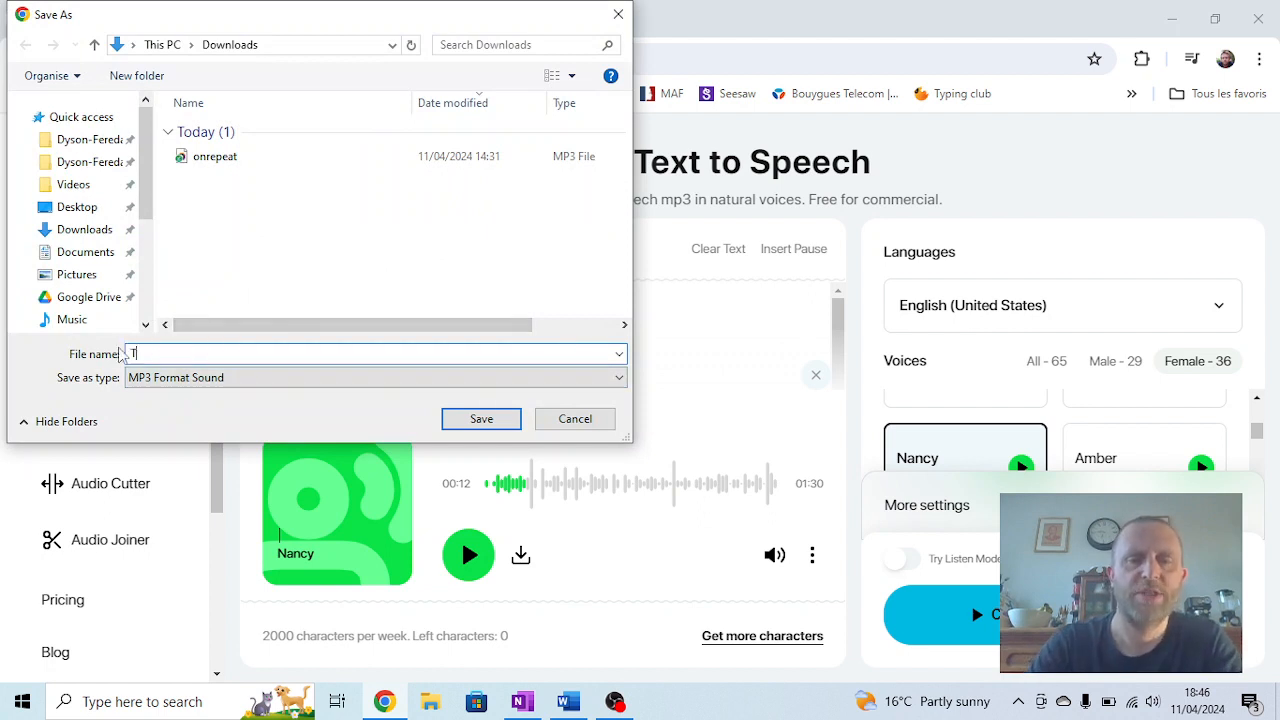
pyautogui.write('The station')
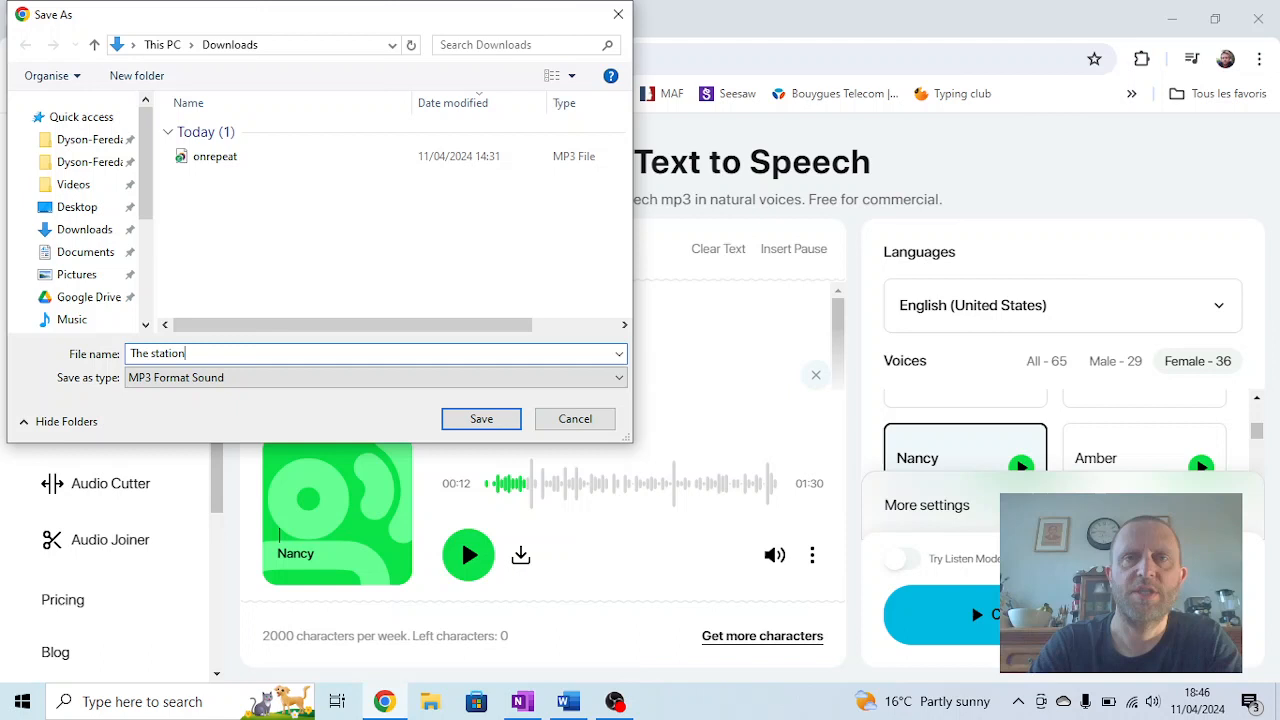
pyautogui.write('f')
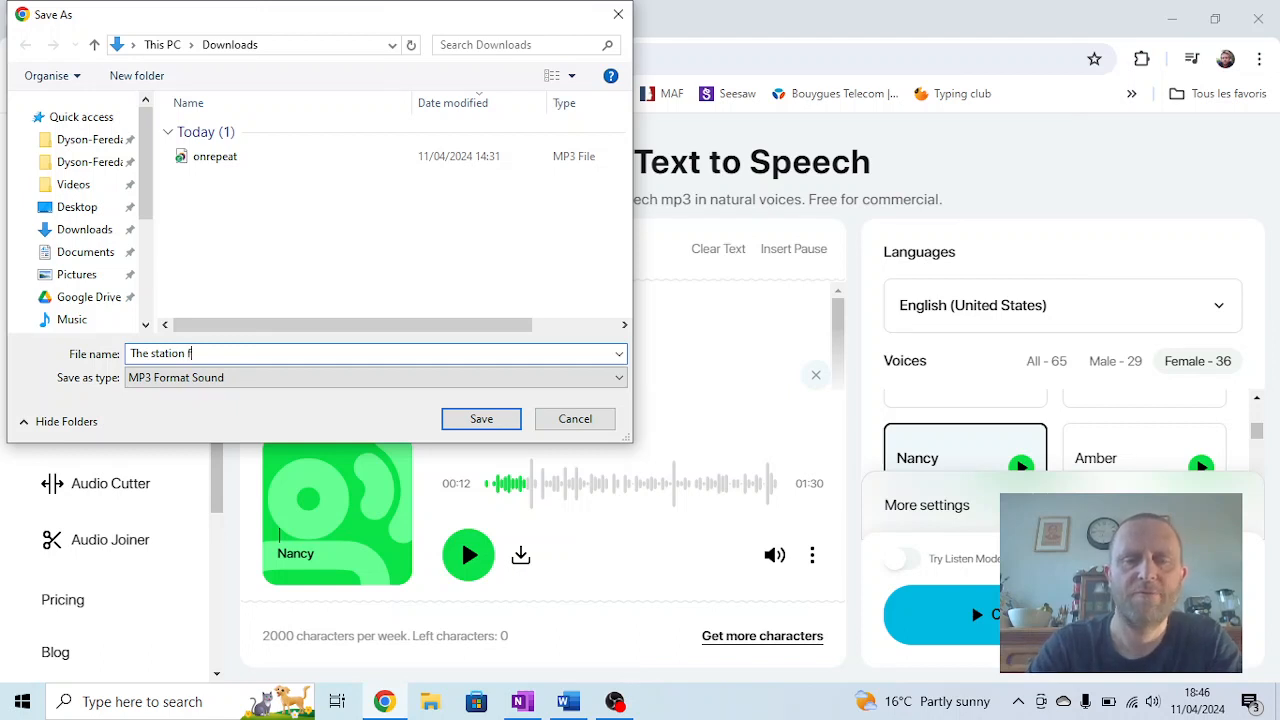
pyautogui.write('reetts')
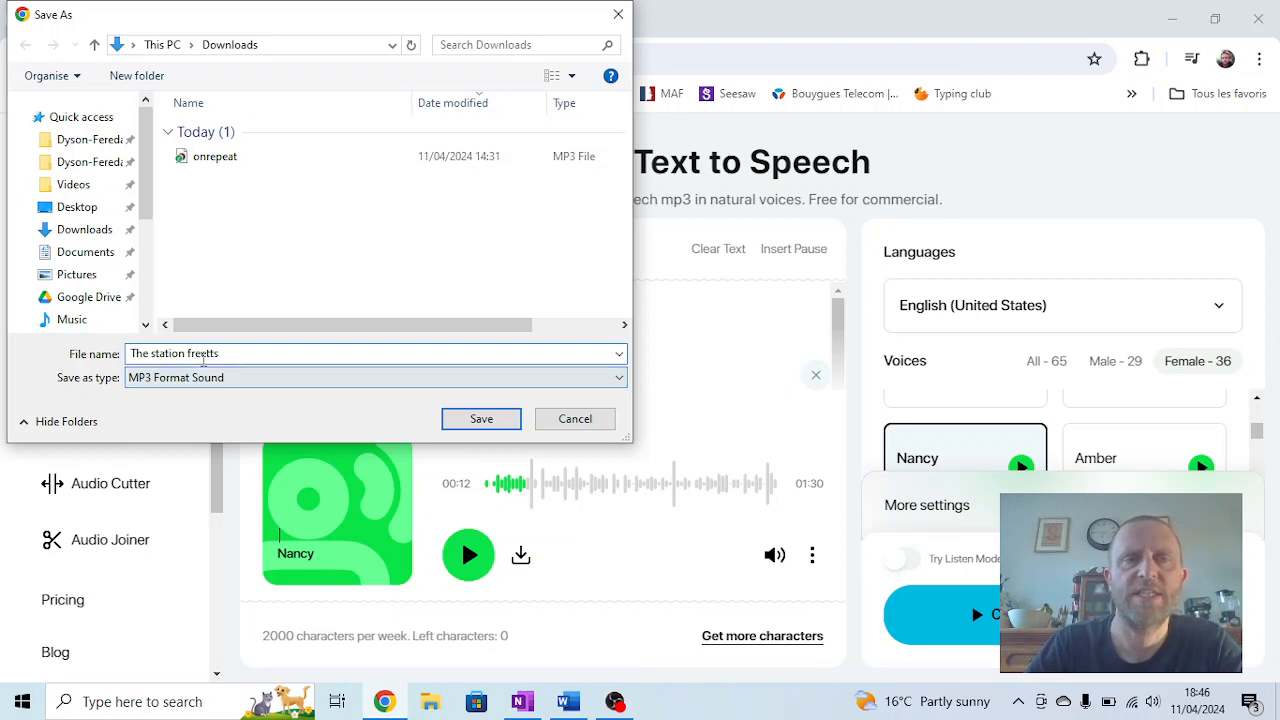
pyautogui.moveTo(380, 390)
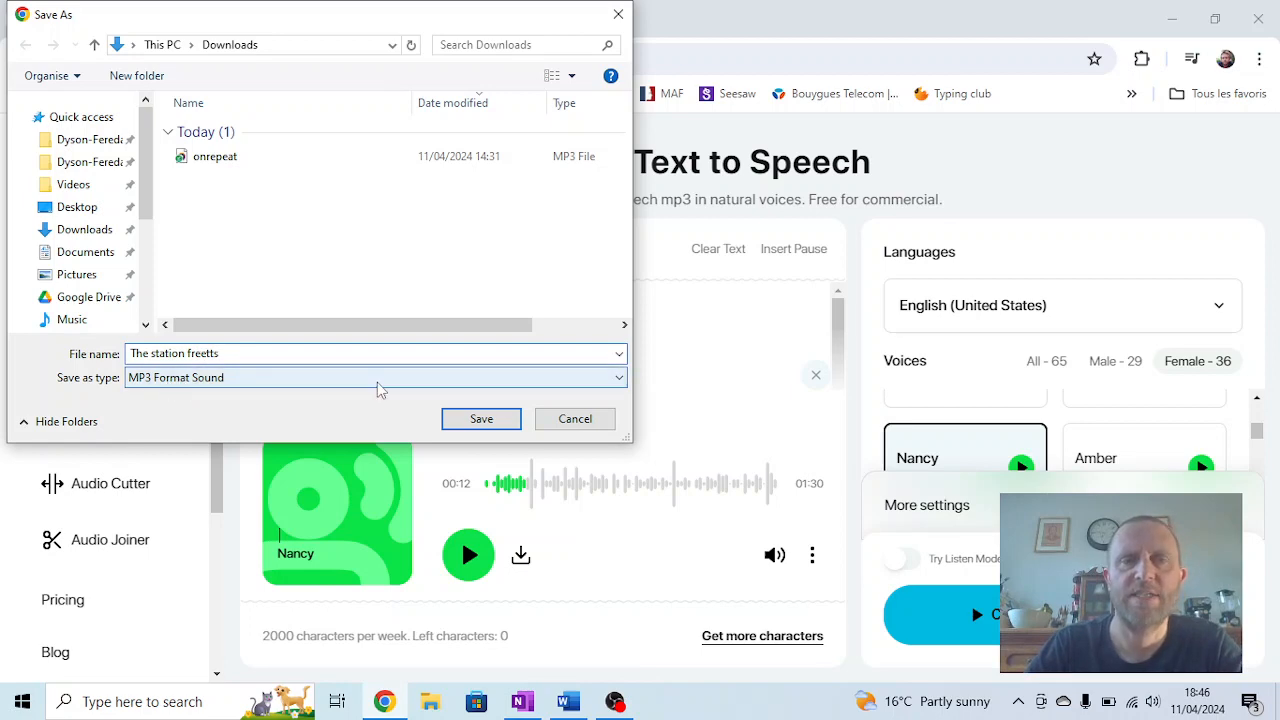
pyautogui.click(481, 418)
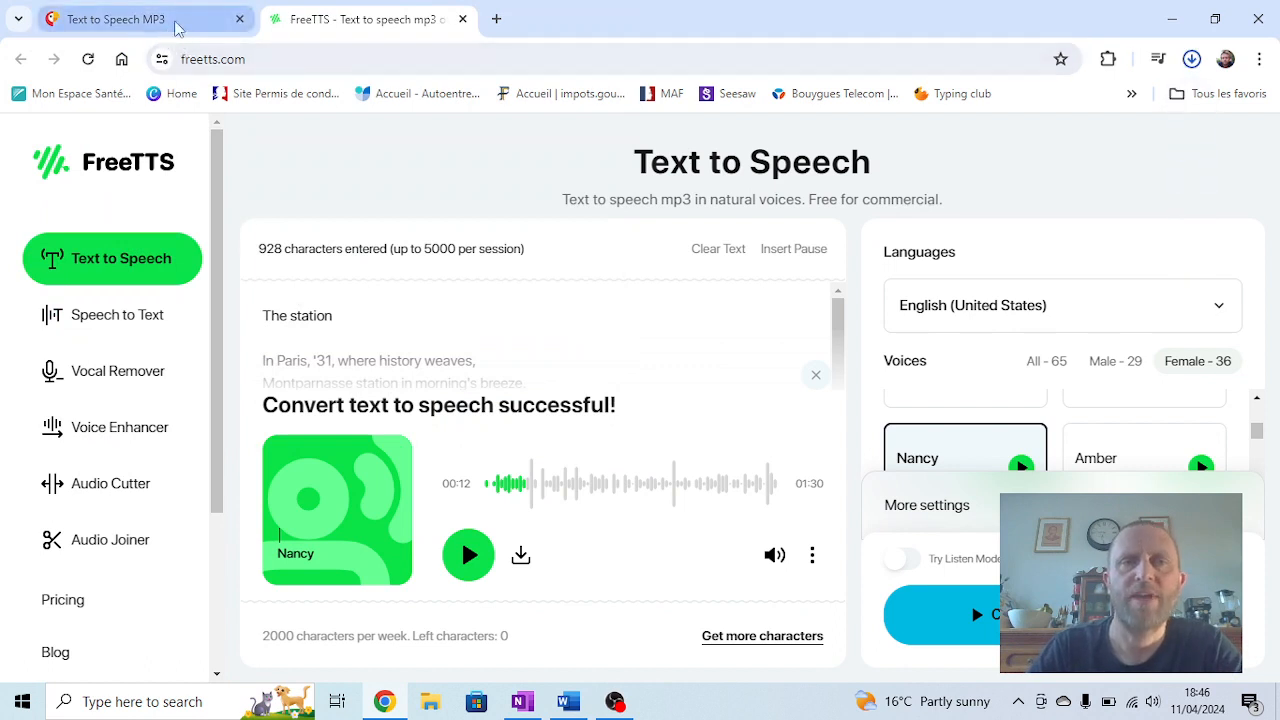
# Step: In Narakeet, try the voice Alfred, then settle on the New Zealand voice Rose
pyautogui.click(120, 18)
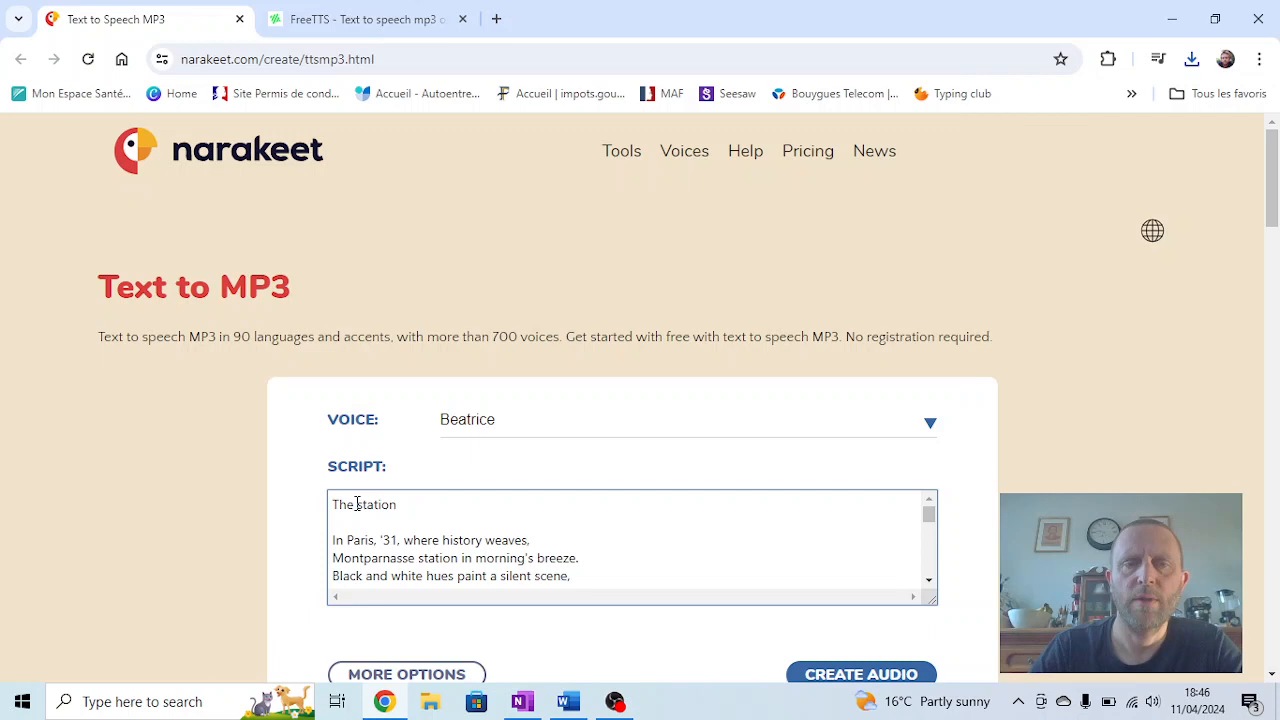
pyautogui.moveTo(433, 420)
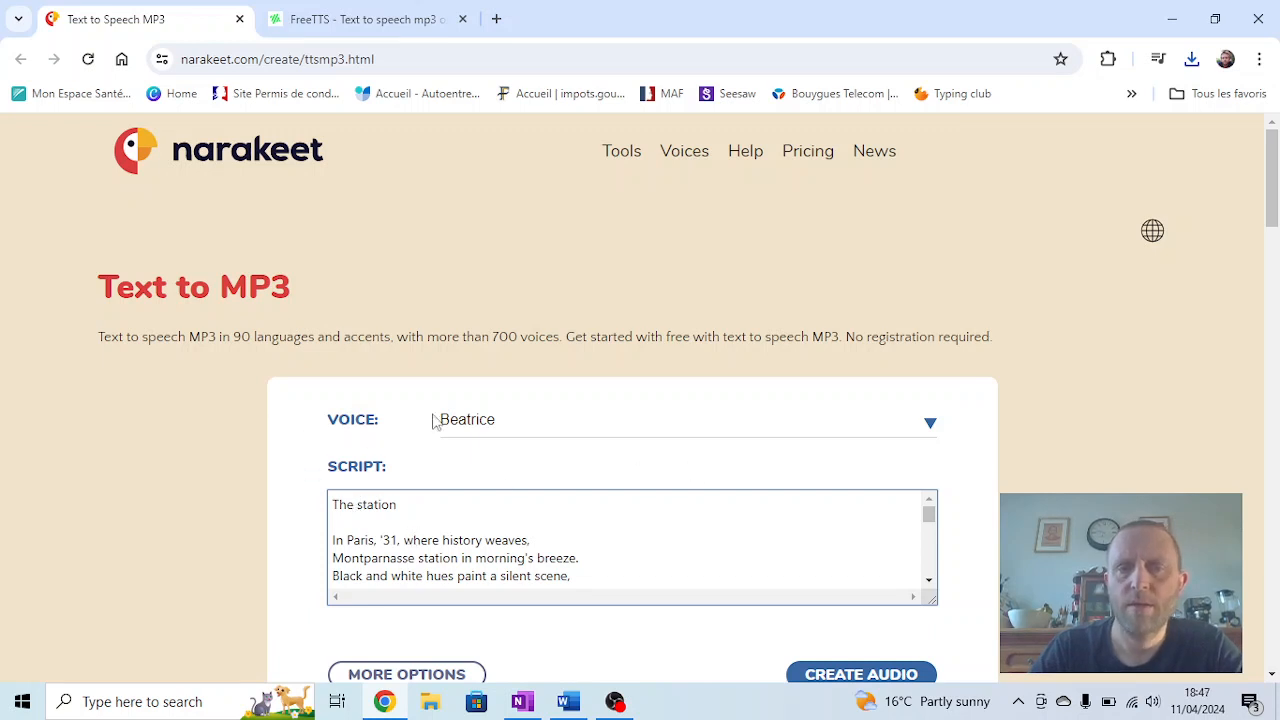
pyautogui.scroll(-3)
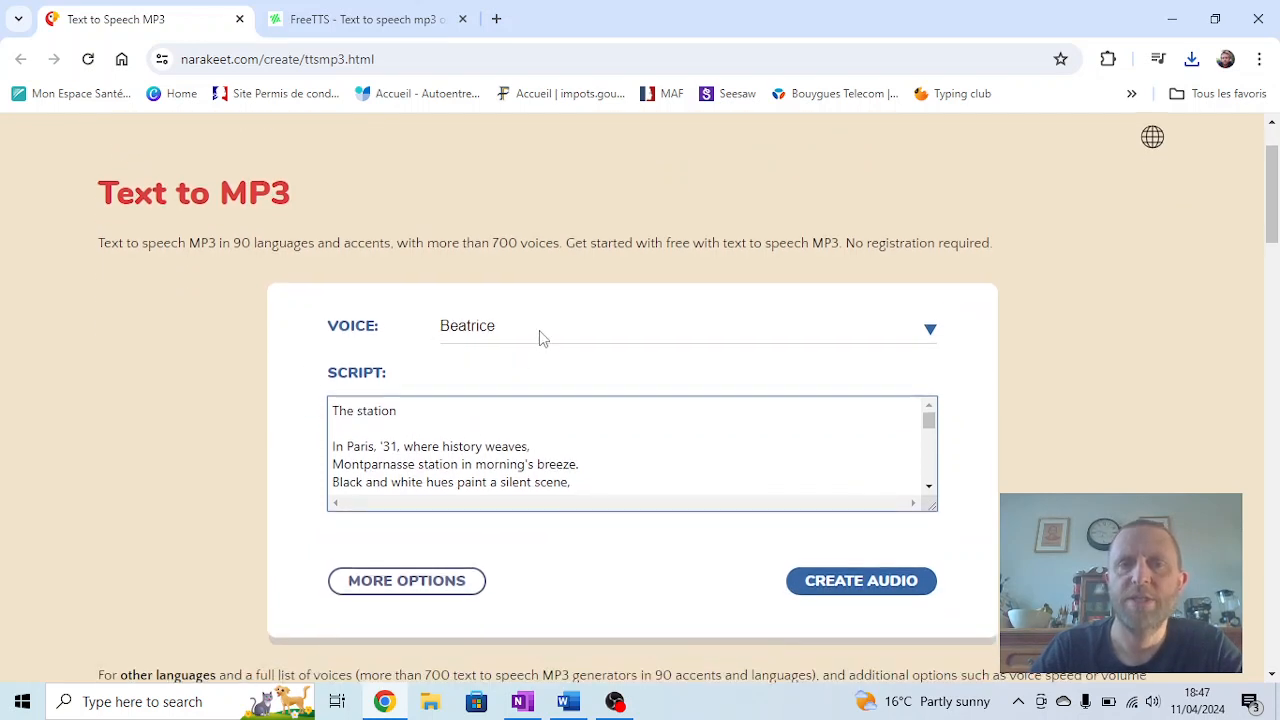
pyautogui.click(688, 328)
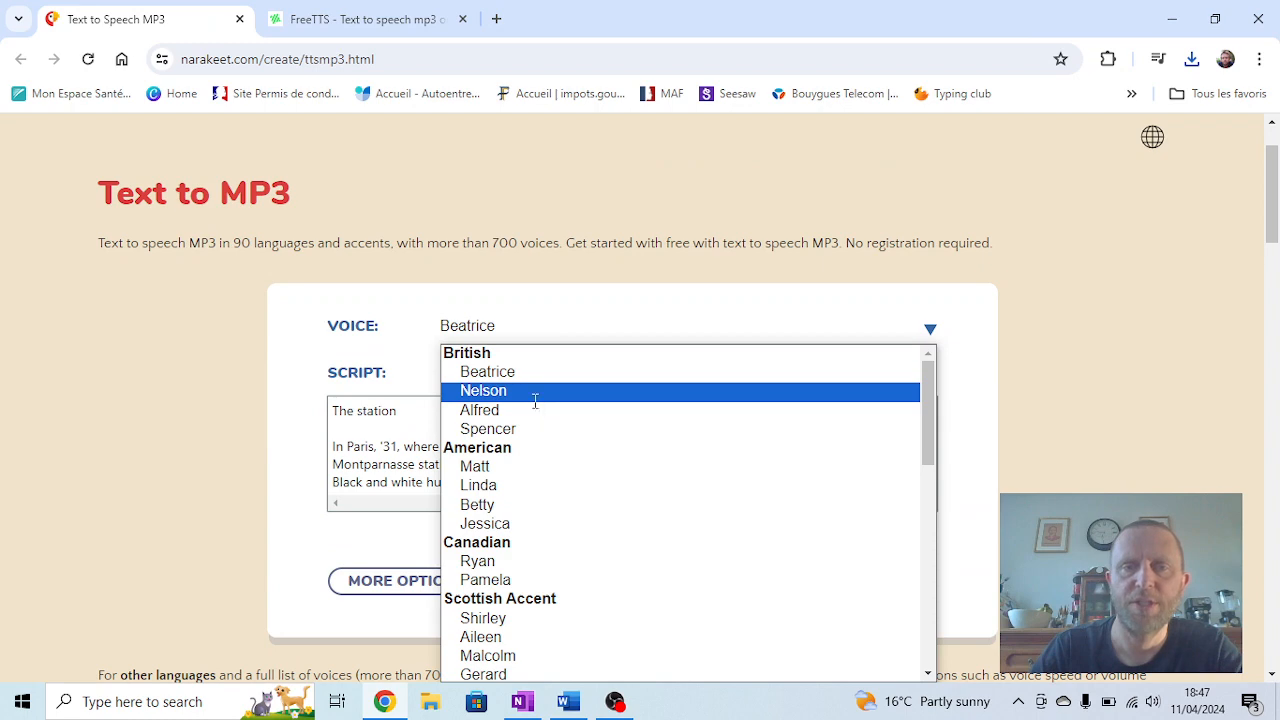
pyautogui.click(487, 409)
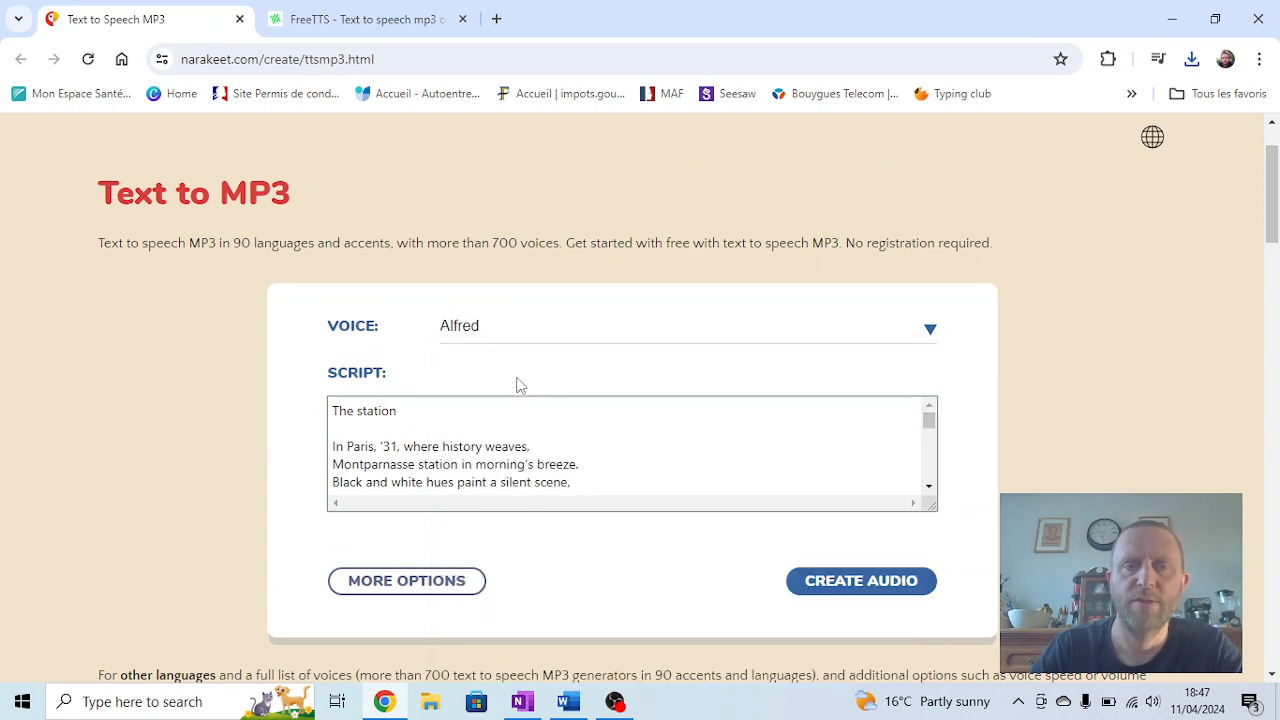
pyautogui.scroll(-3)
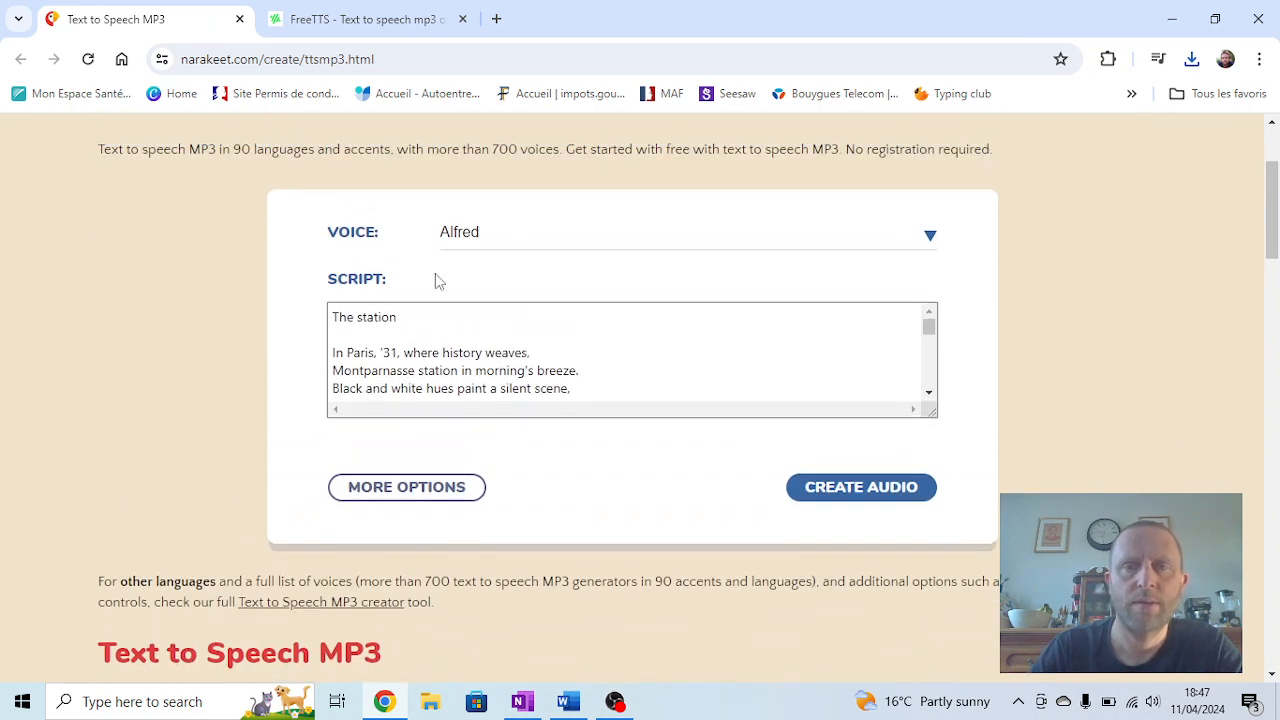
pyautogui.click(687, 231)
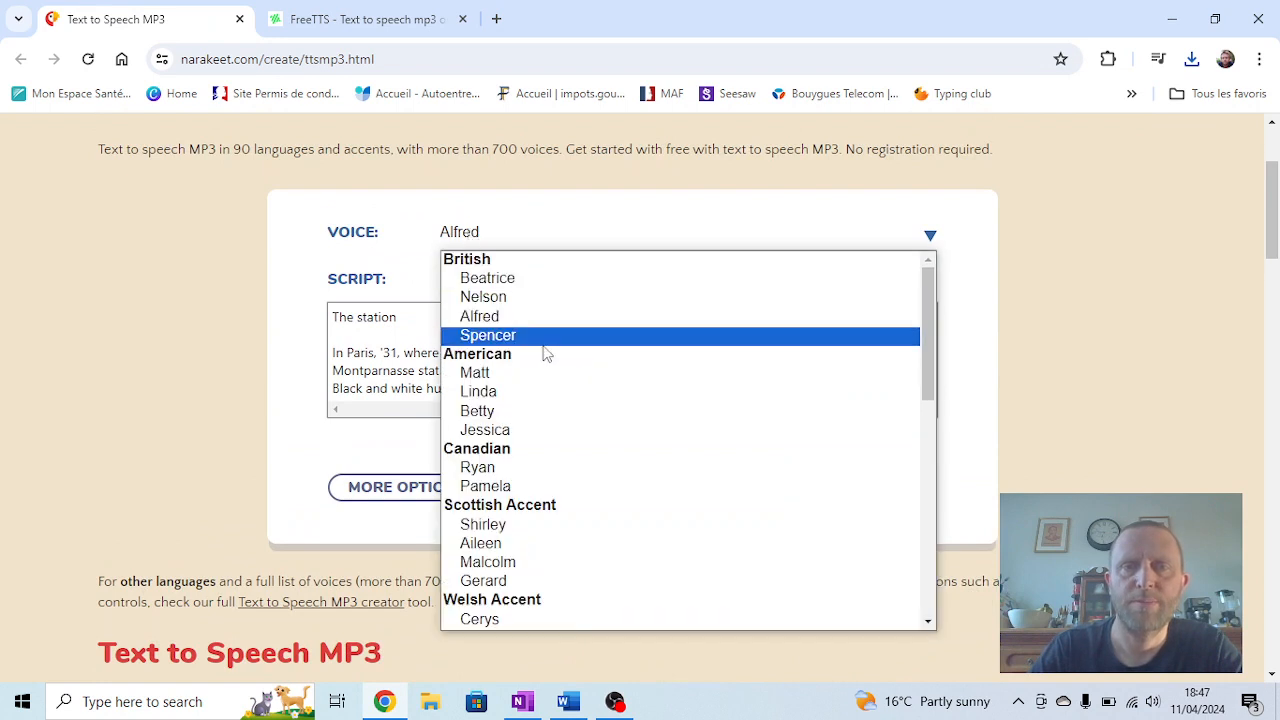
pyautogui.moveTo(520, 486)
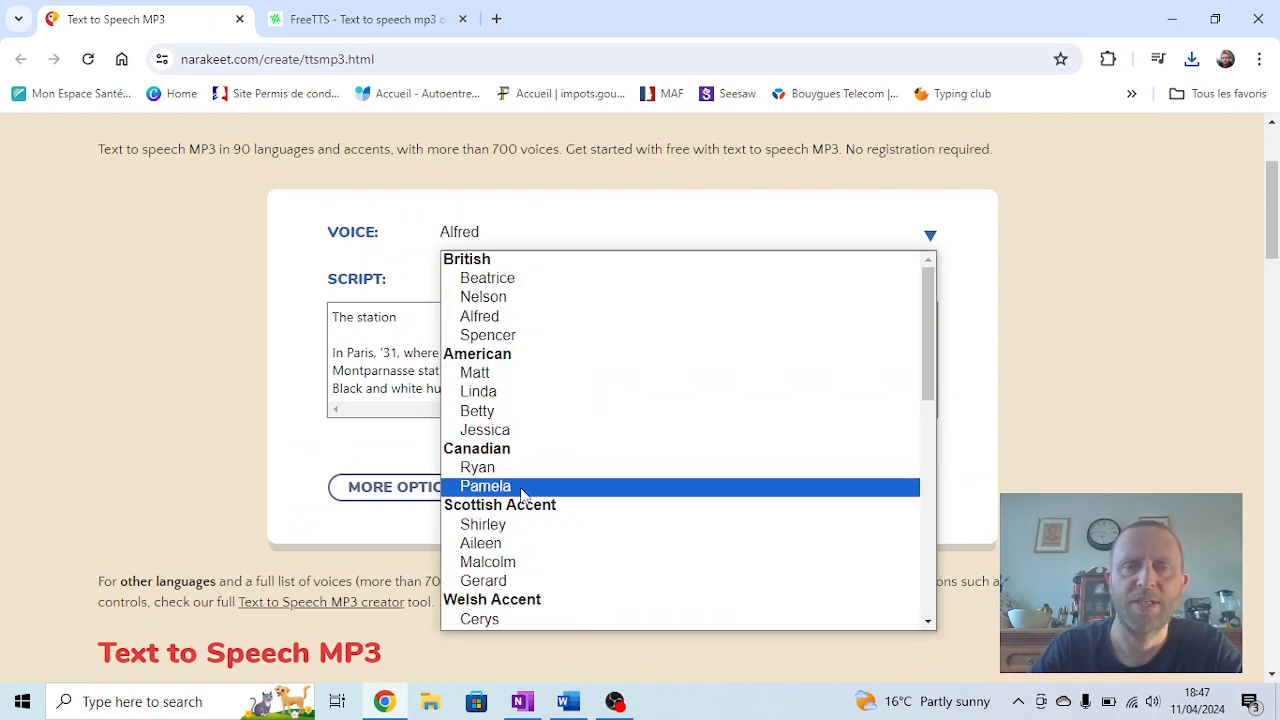
pyautogui.scroll(-3)
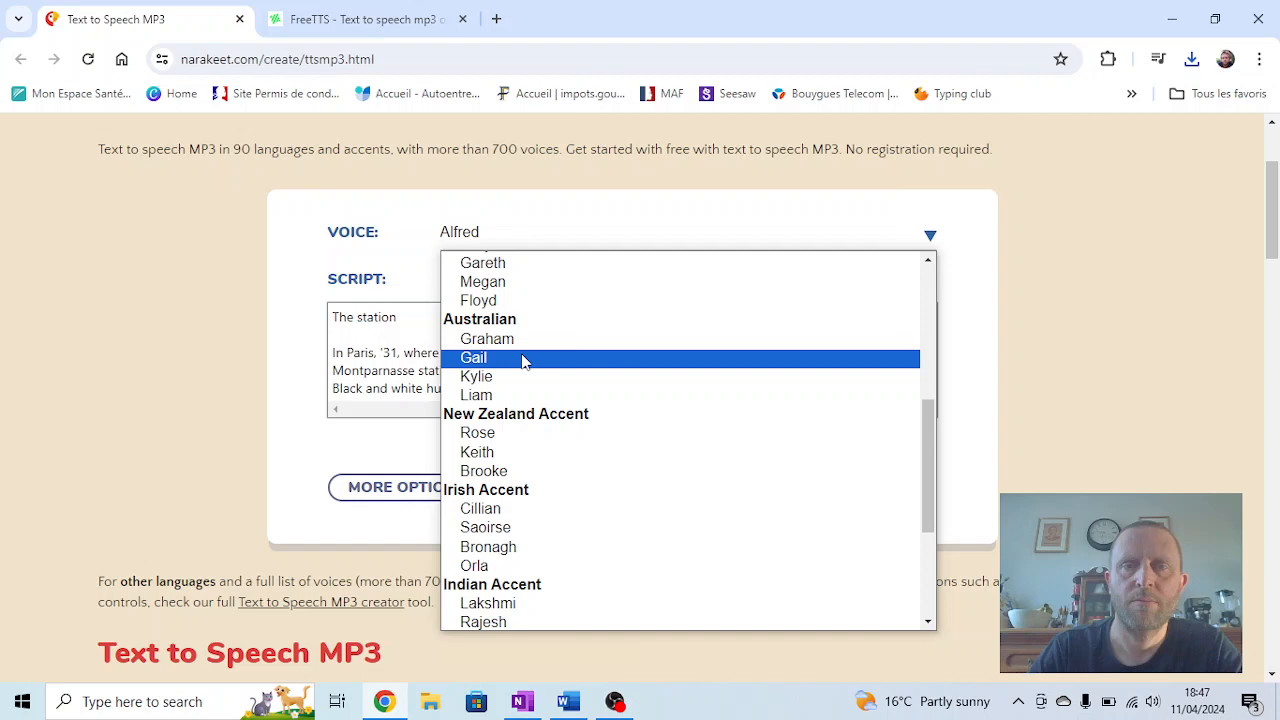
pyautogui.moveTo(527, 439)
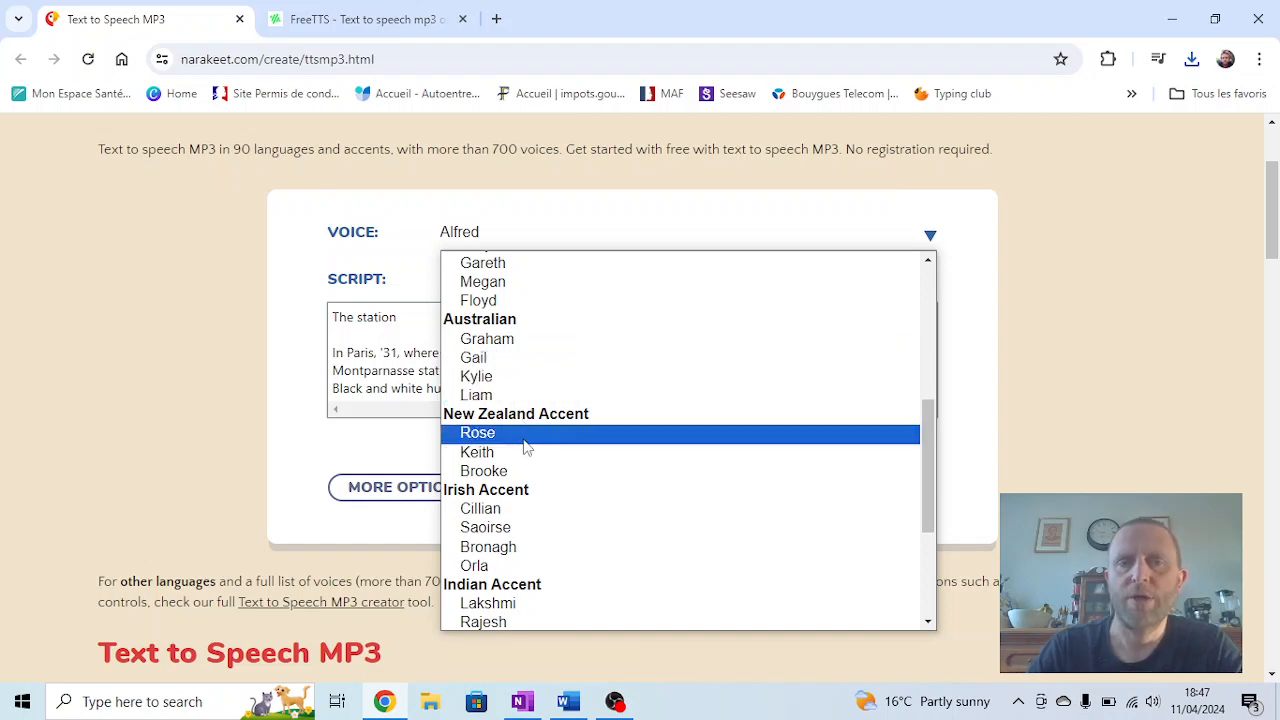
pyautogui.click(478, 432)
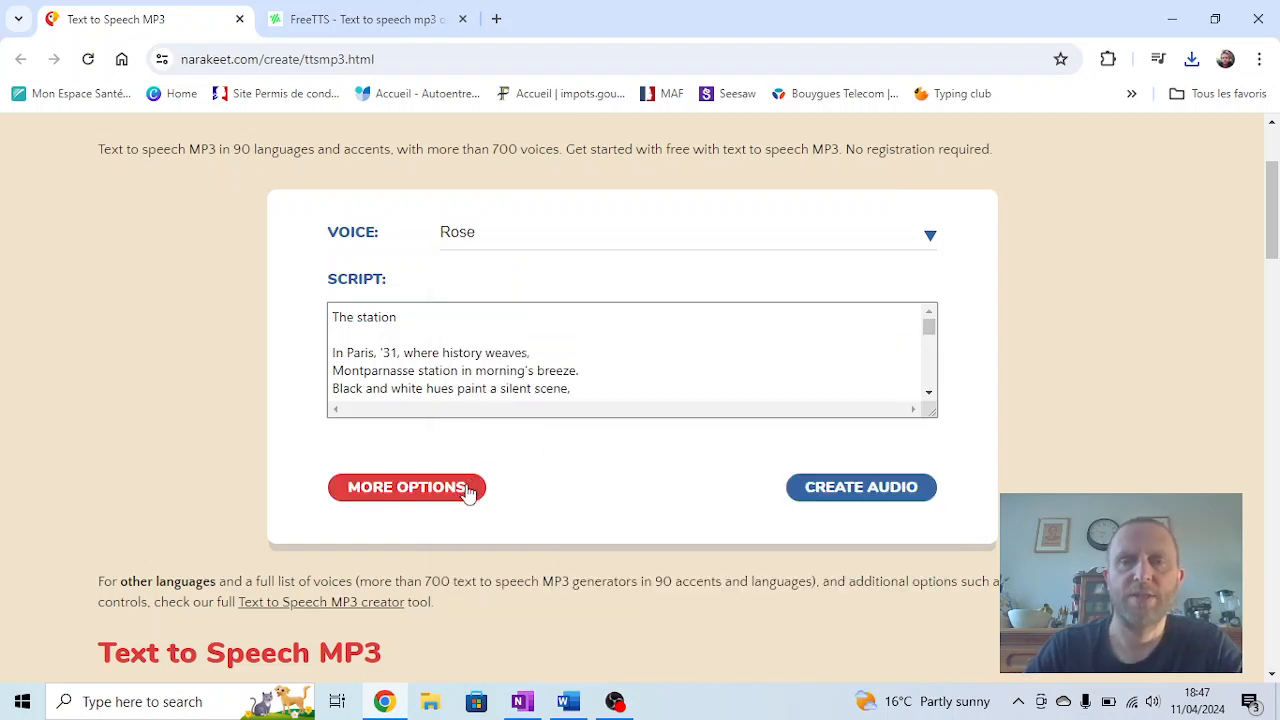
pyautogui.moveTo(606, 368)
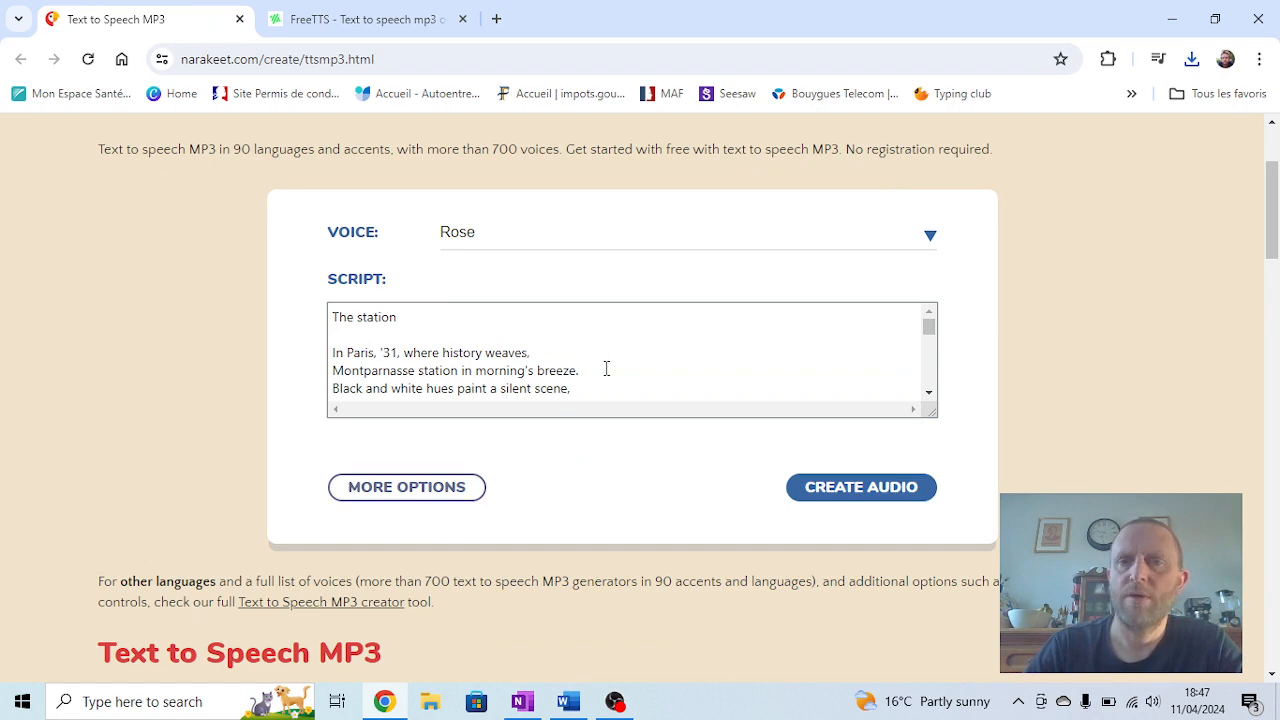
pyautogui.scroll(-3)
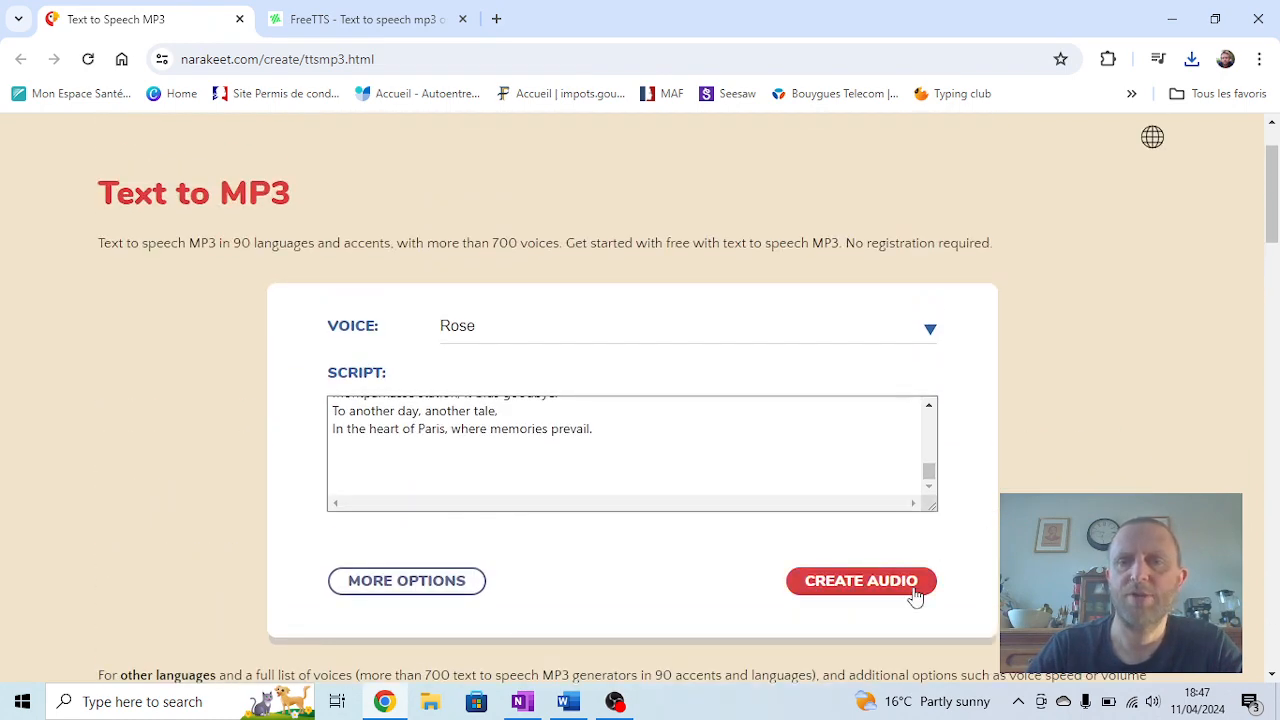
# Step: Create the 1:02 Rose audio of the poem, play it, and pause at 0:11
pyautogui.click(860, 580)
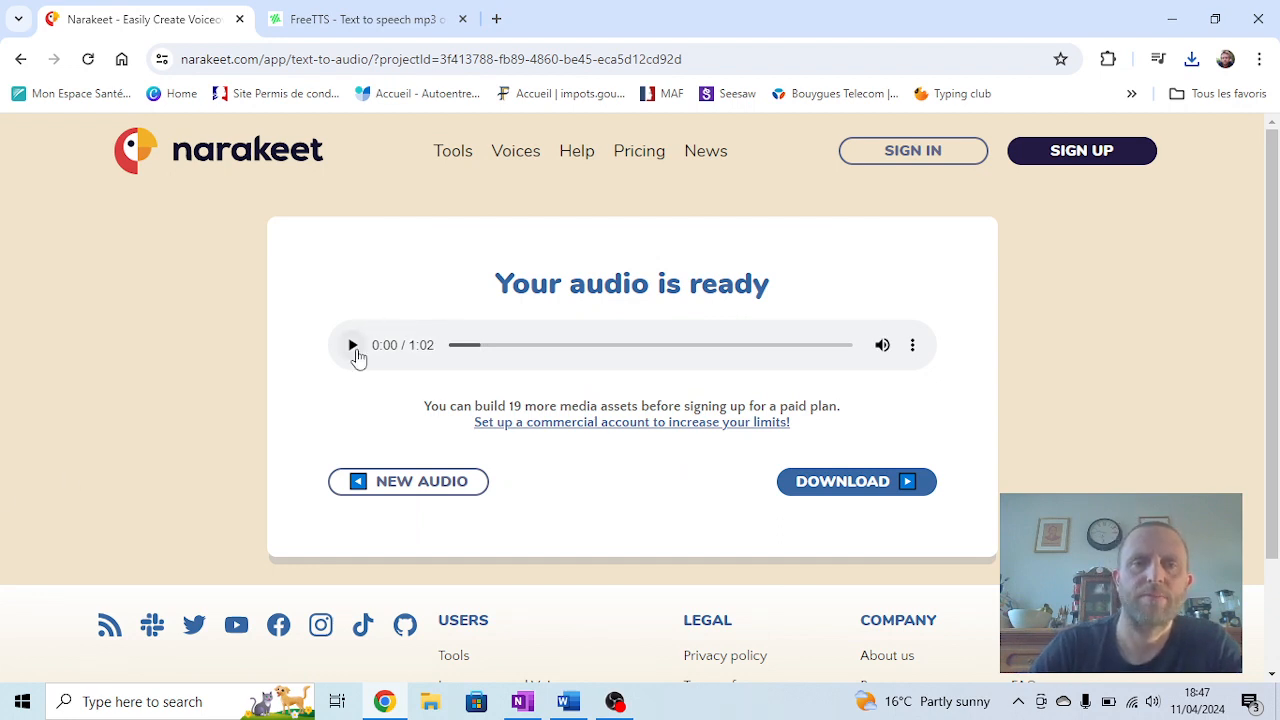
pyautogui.click(352, 345)
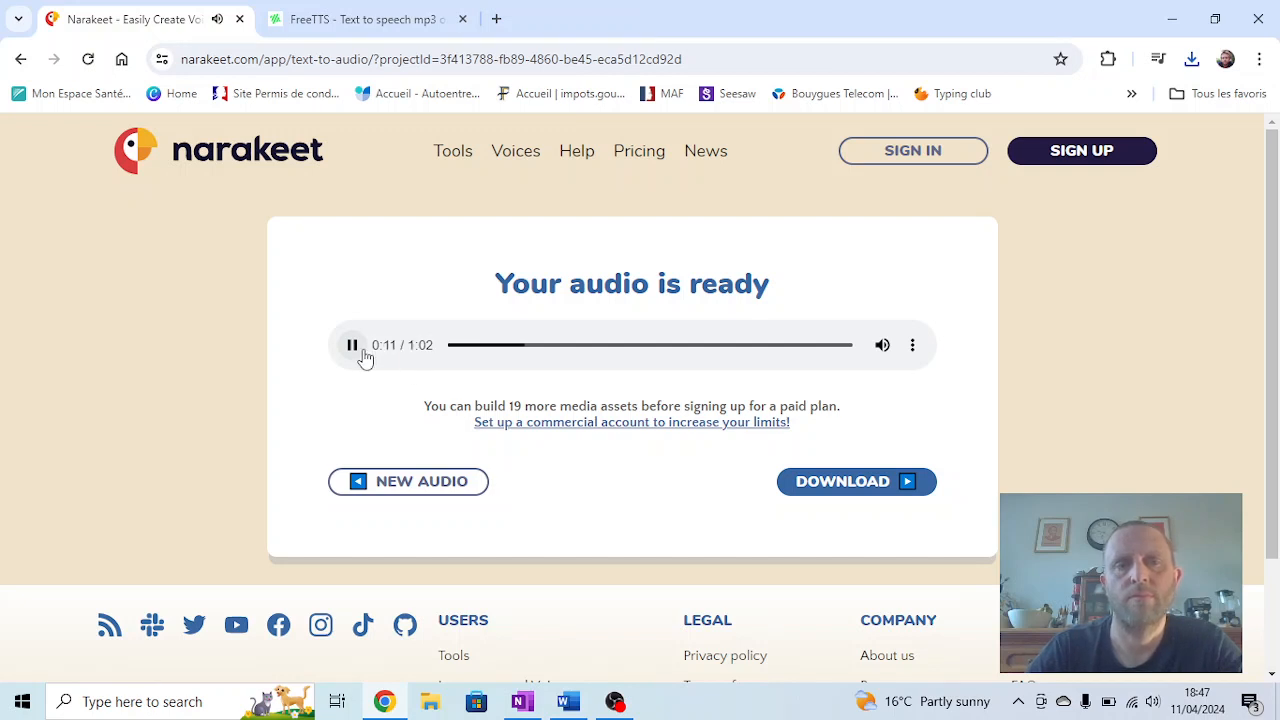
pyautogui.click(352, 345)
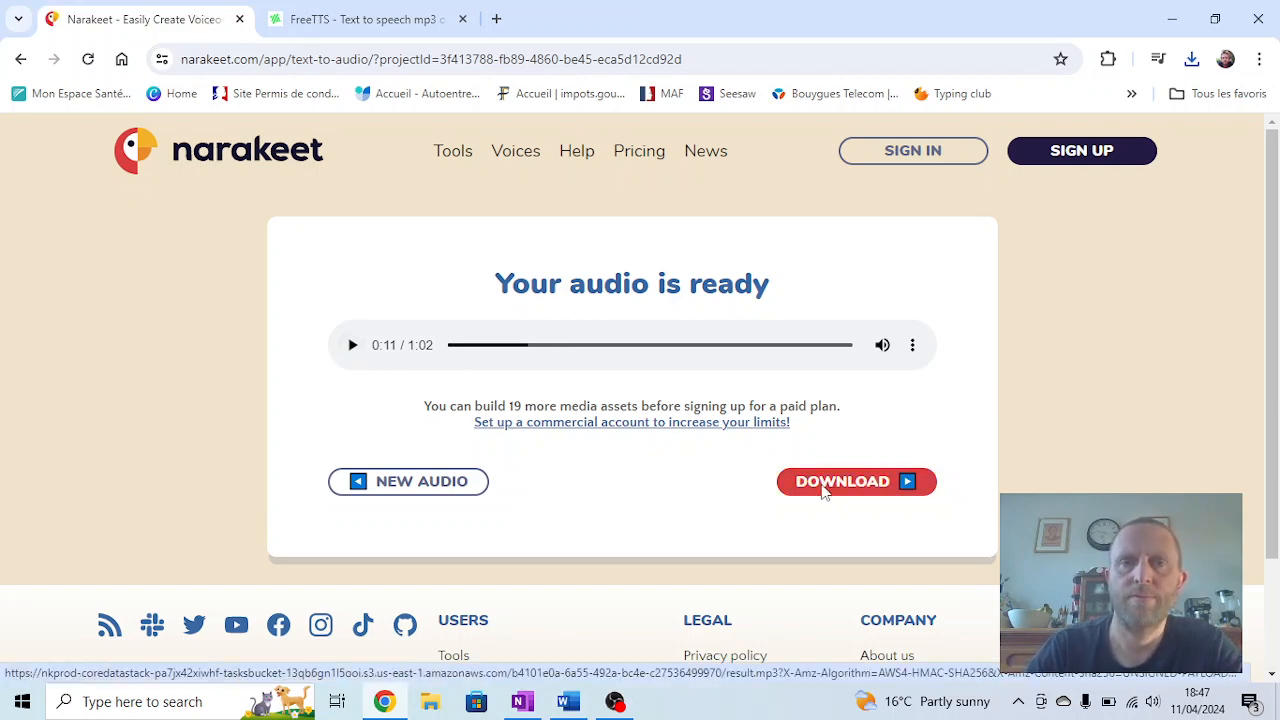
# Step: Save Rose's MP3 into Downloads as 'The station In Paris - narakeet'
pyautogui.click(856, 481)
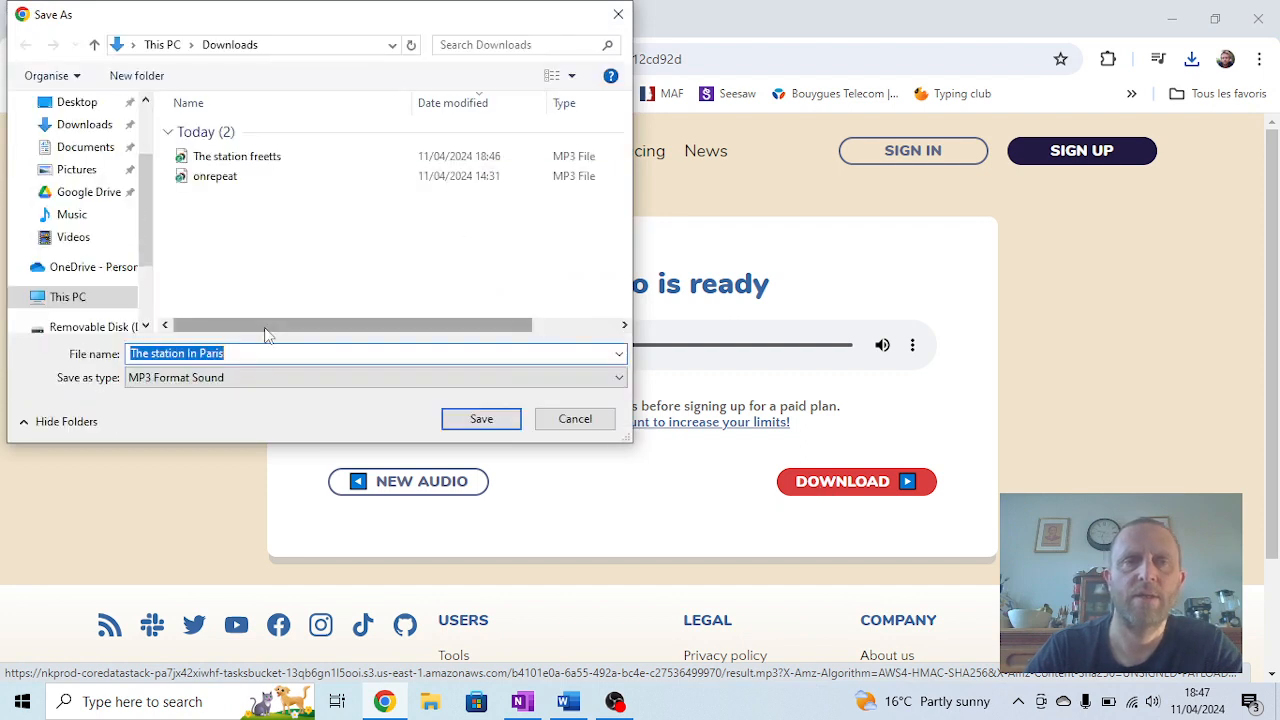
pyautogui.click(266, 353)
pyautogui.write(' - n')
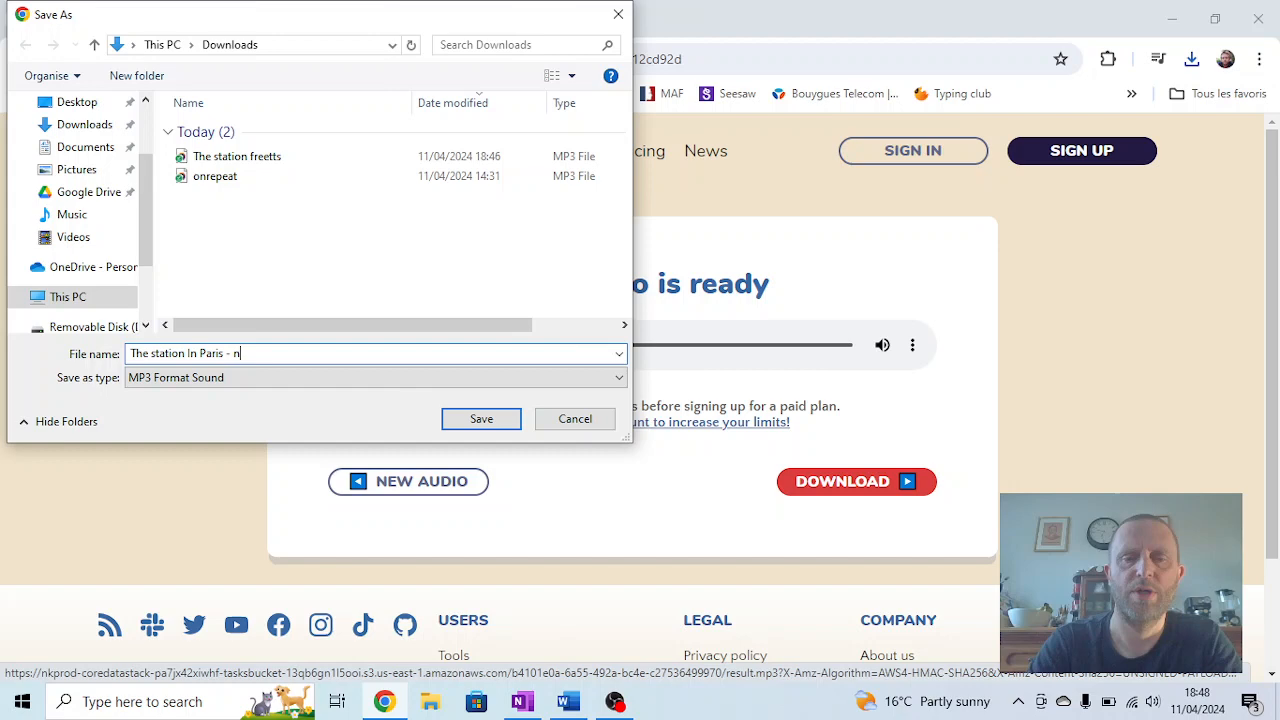
pyautogui.write('arakee')
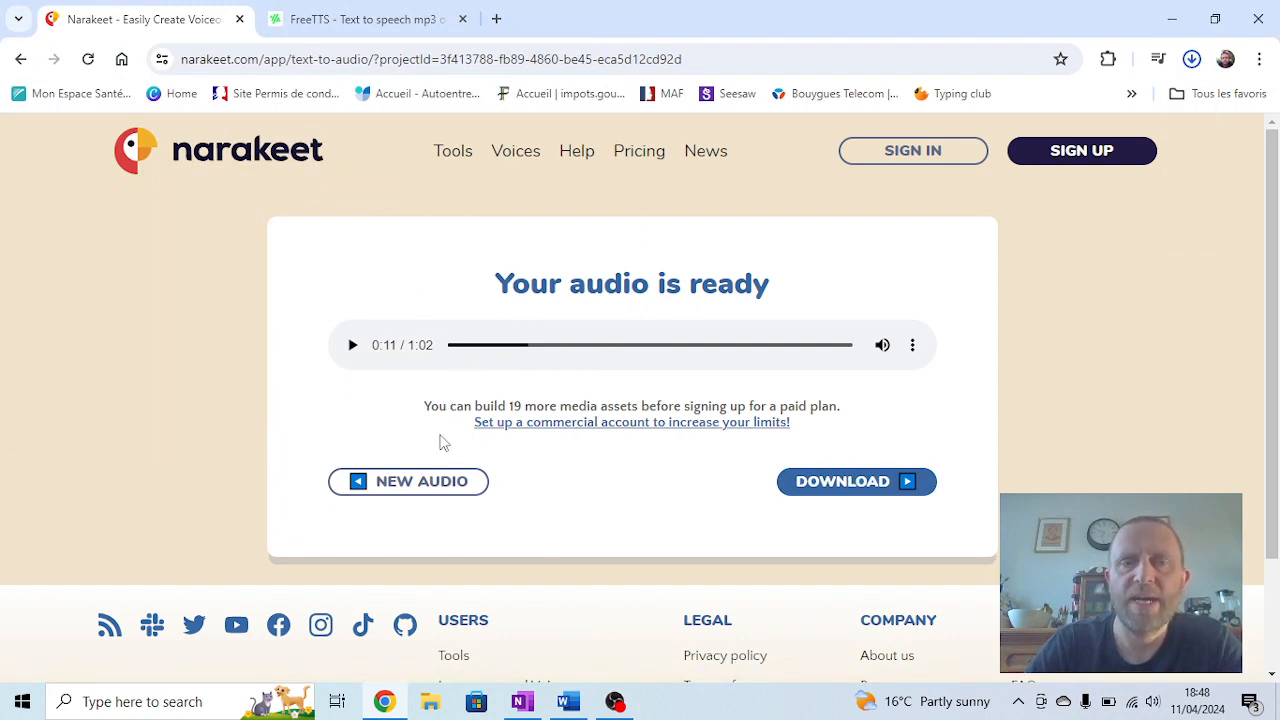
pyautogui.click(912, 345)
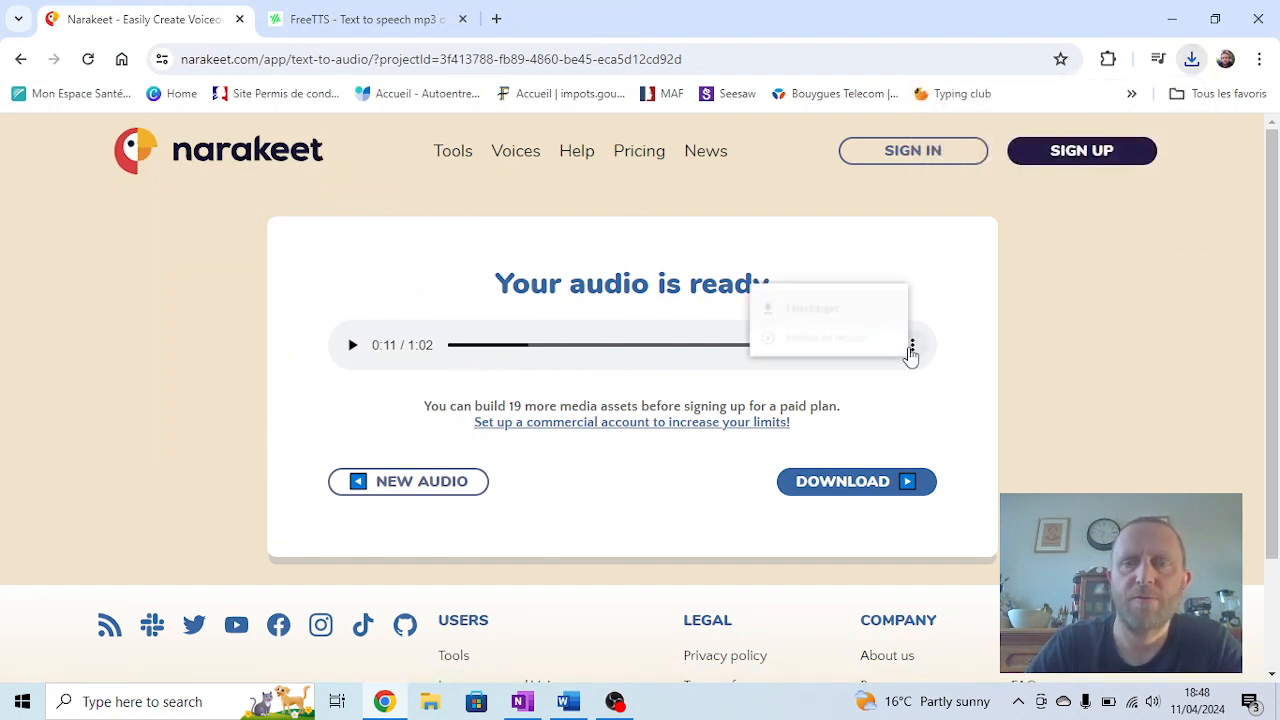
pyautogui.click(911, 345)
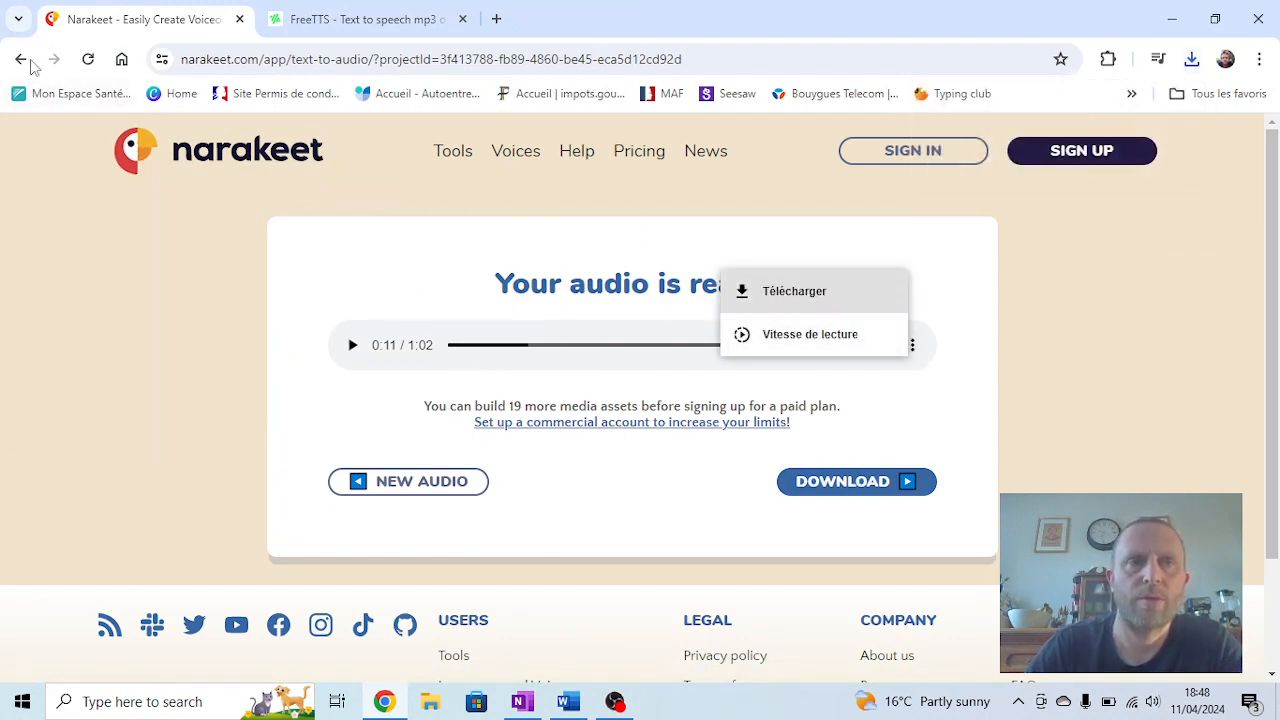
# Step: Return to the poem script and pick a South African accent voice
pyautogui.click(408, 481)
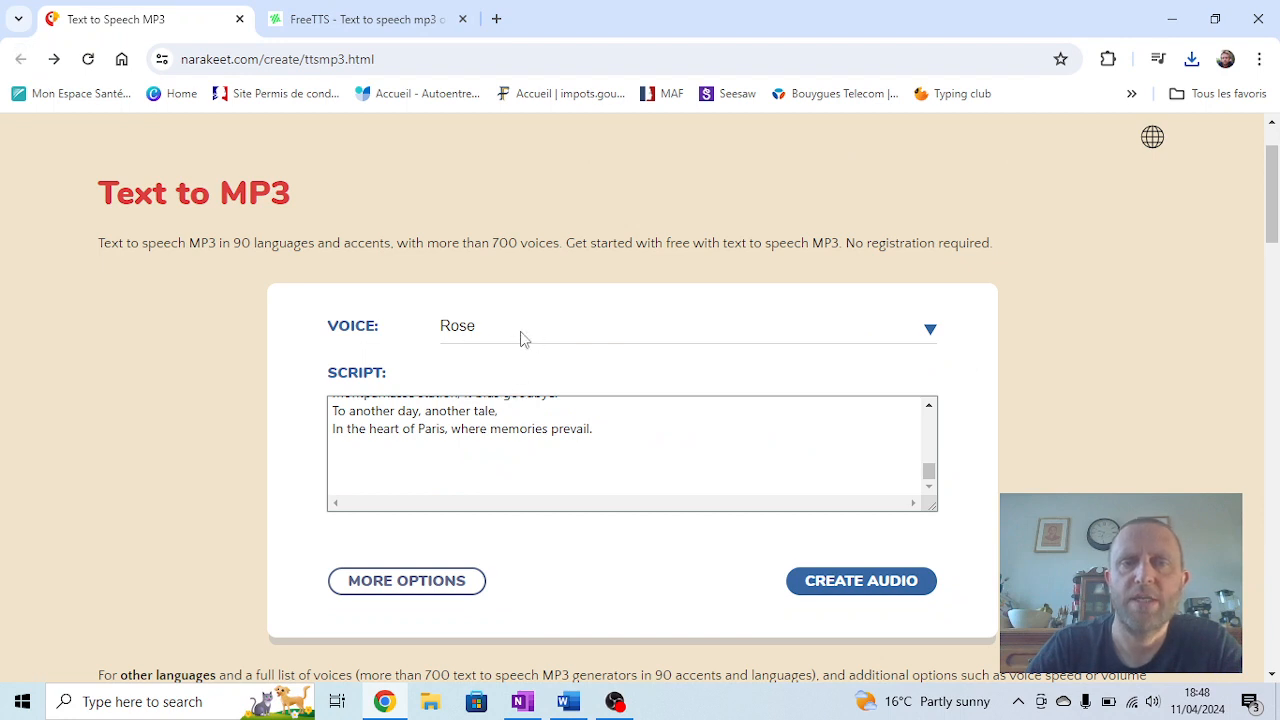
pyautogui.click(687, 326)
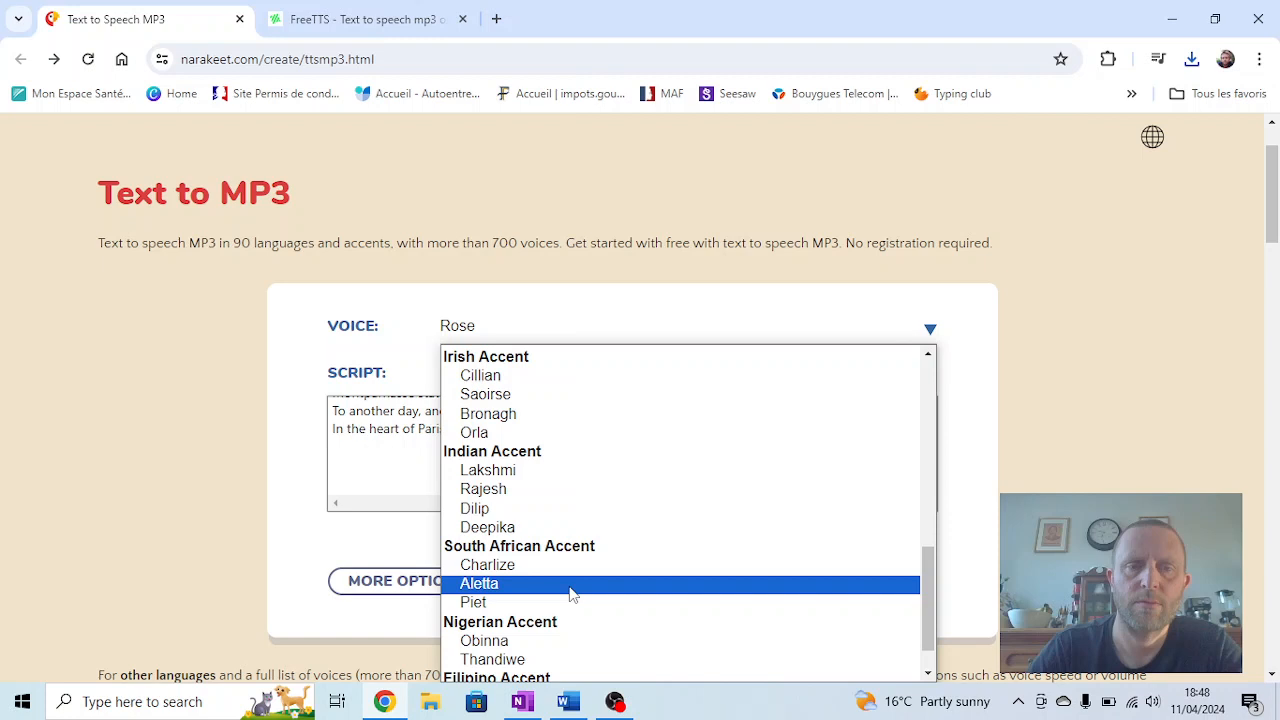
pyautogui.click(478, 583)
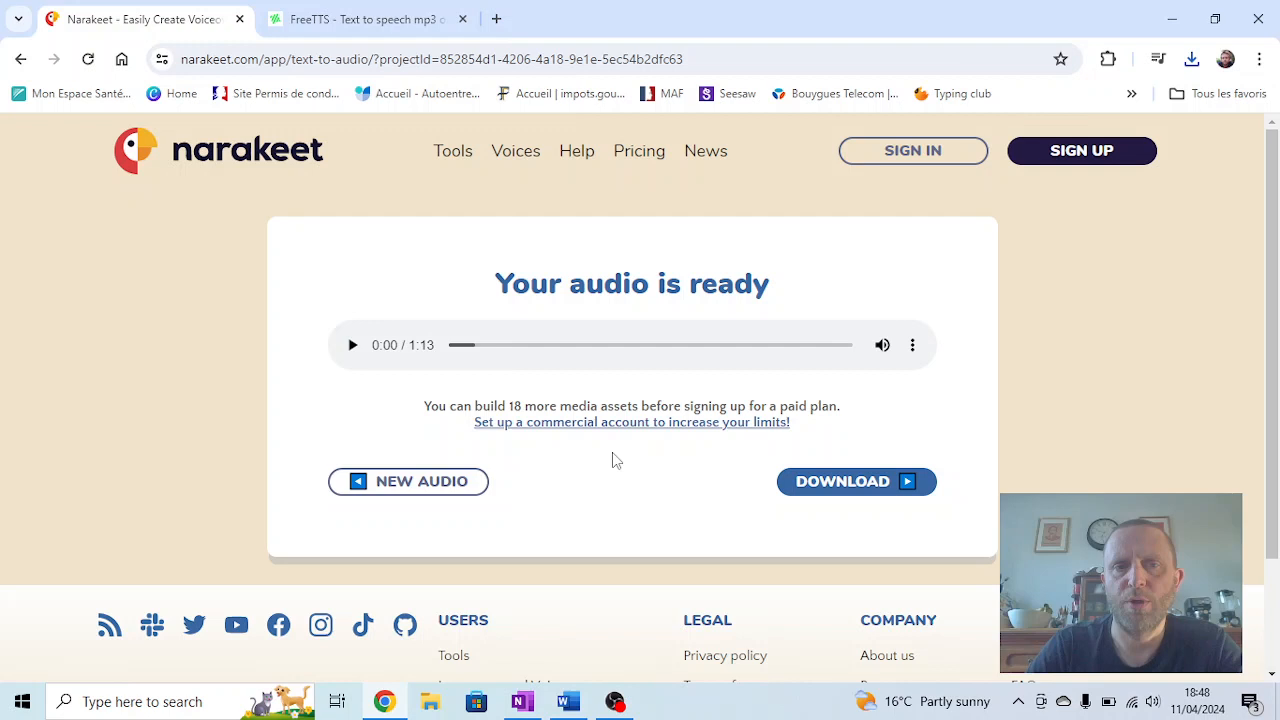
pyautogui.moveTo(529, 423)
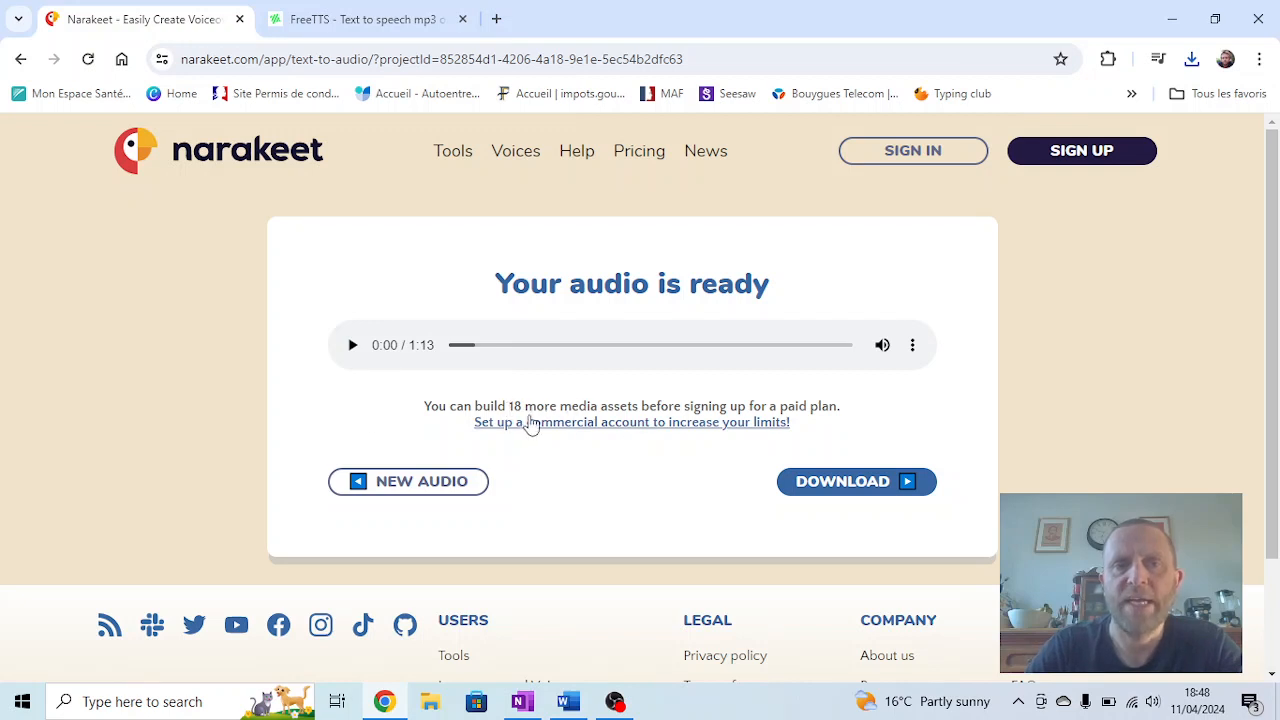
pyautogui.moveTo(461, 413)
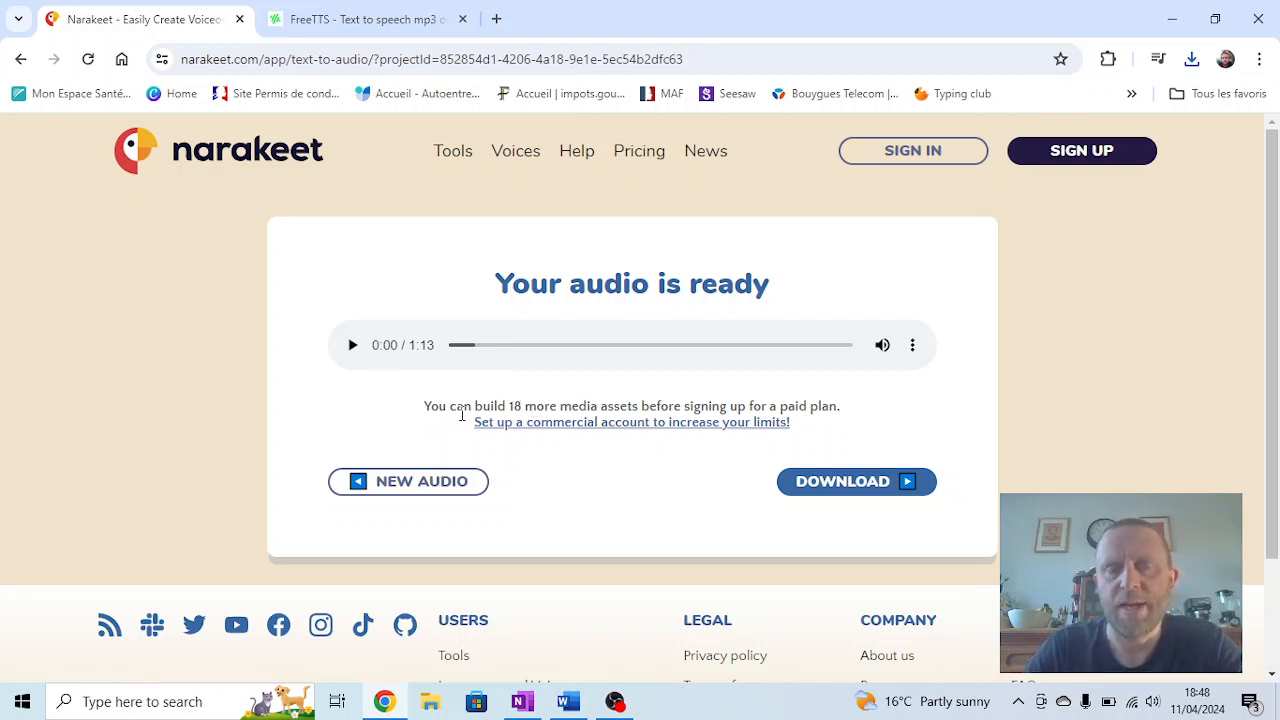
pyautogui.moveTo(352, 348)
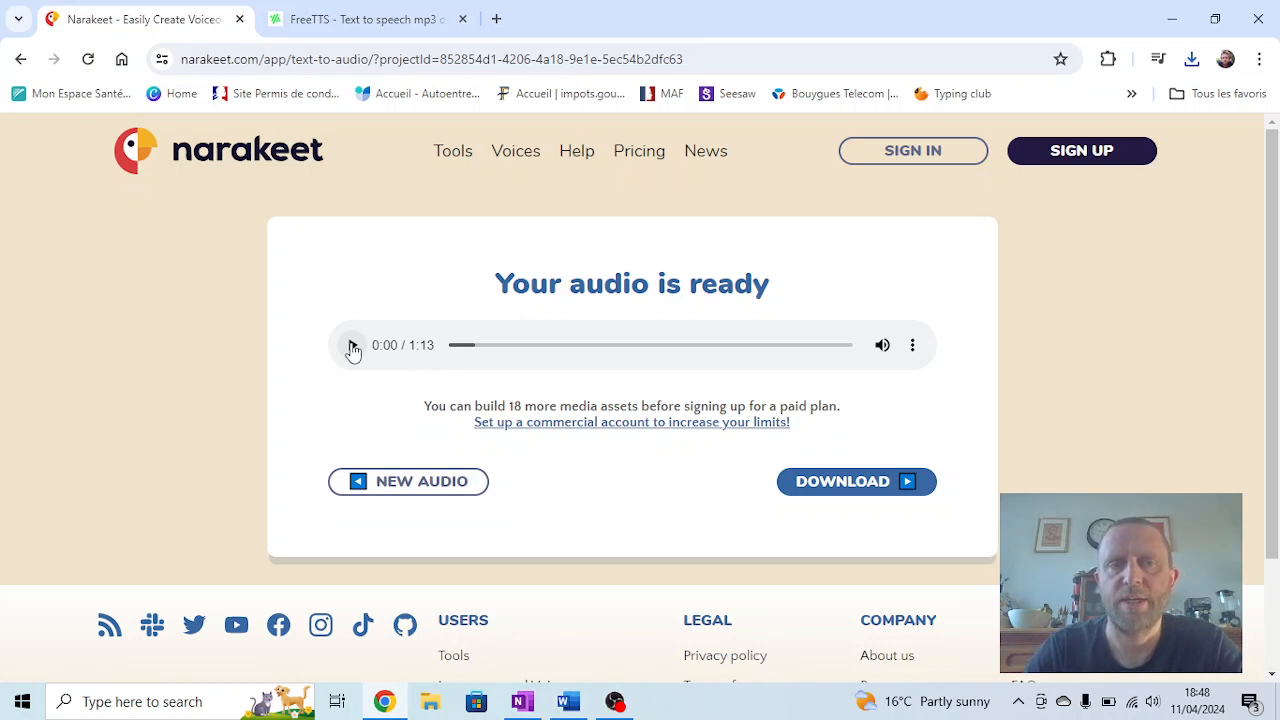
pyautogui.click(352, 345)
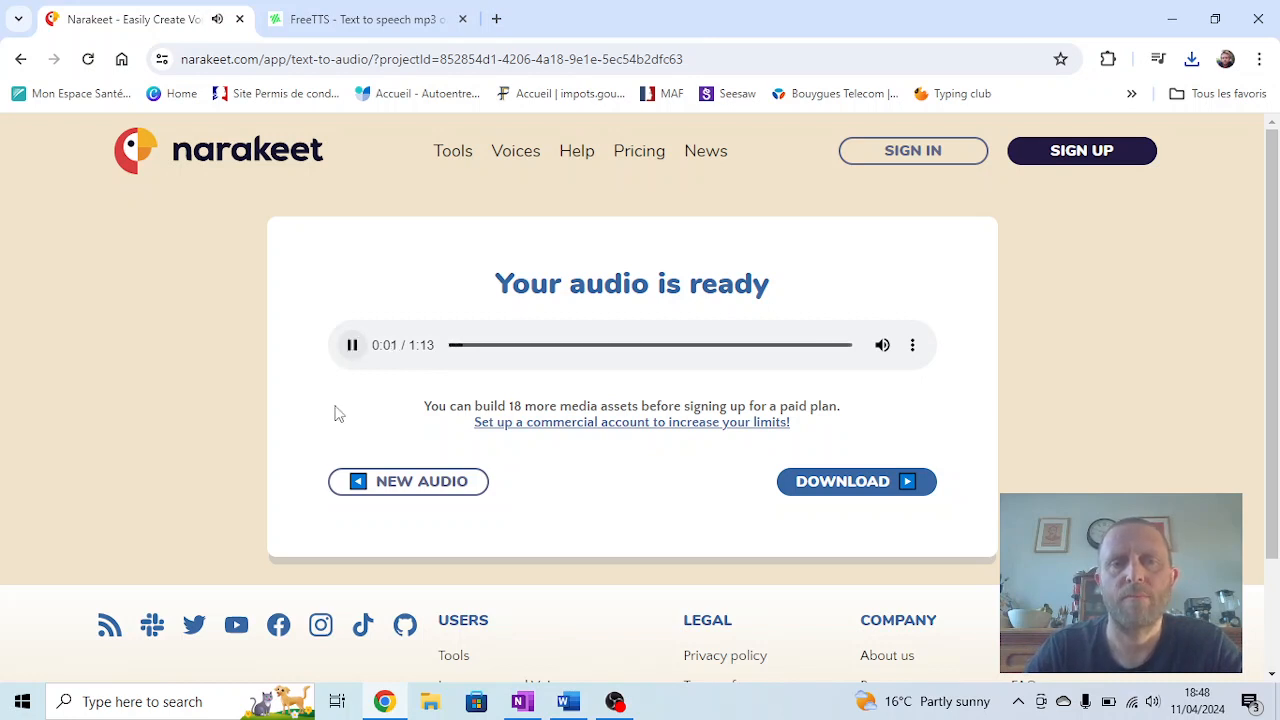
pyautogui.moveTo(860, 414)
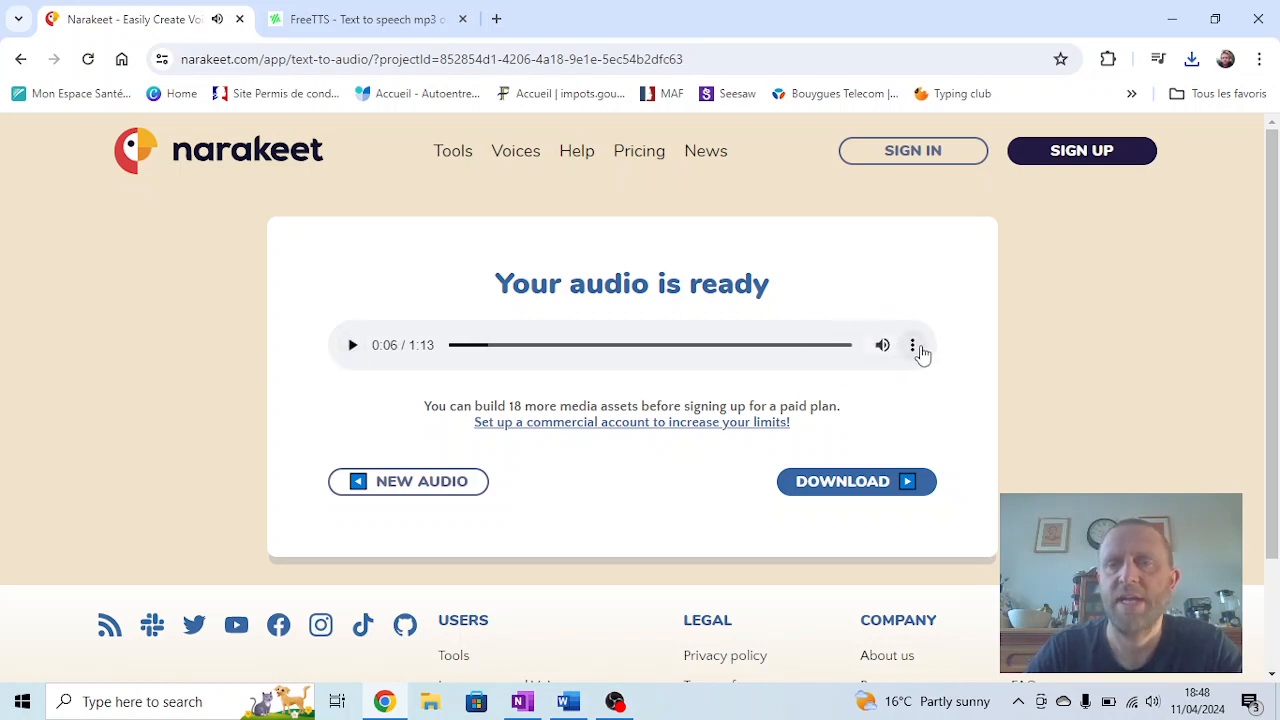
pyautogui.moveTo(679, 475)
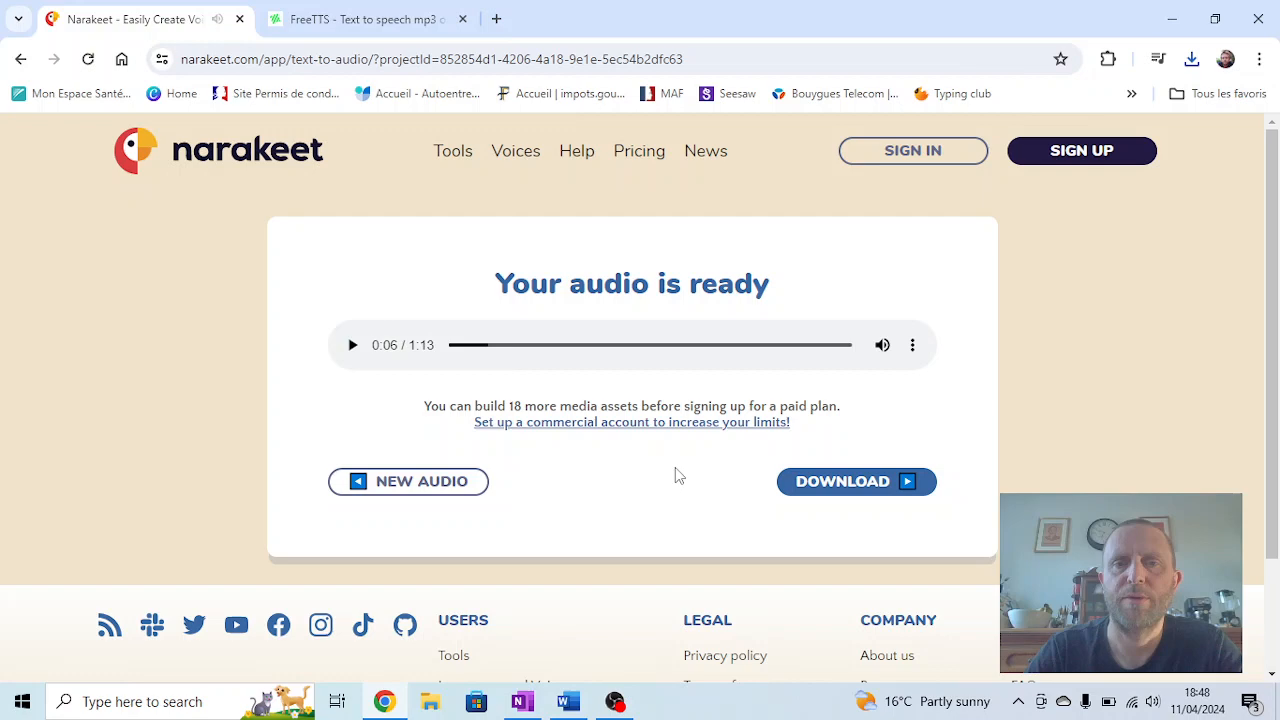
# Step: Save the audio as 'The station In Paris - narakeet ZA' and view recent downloads
pyautogui.click(856, 481)
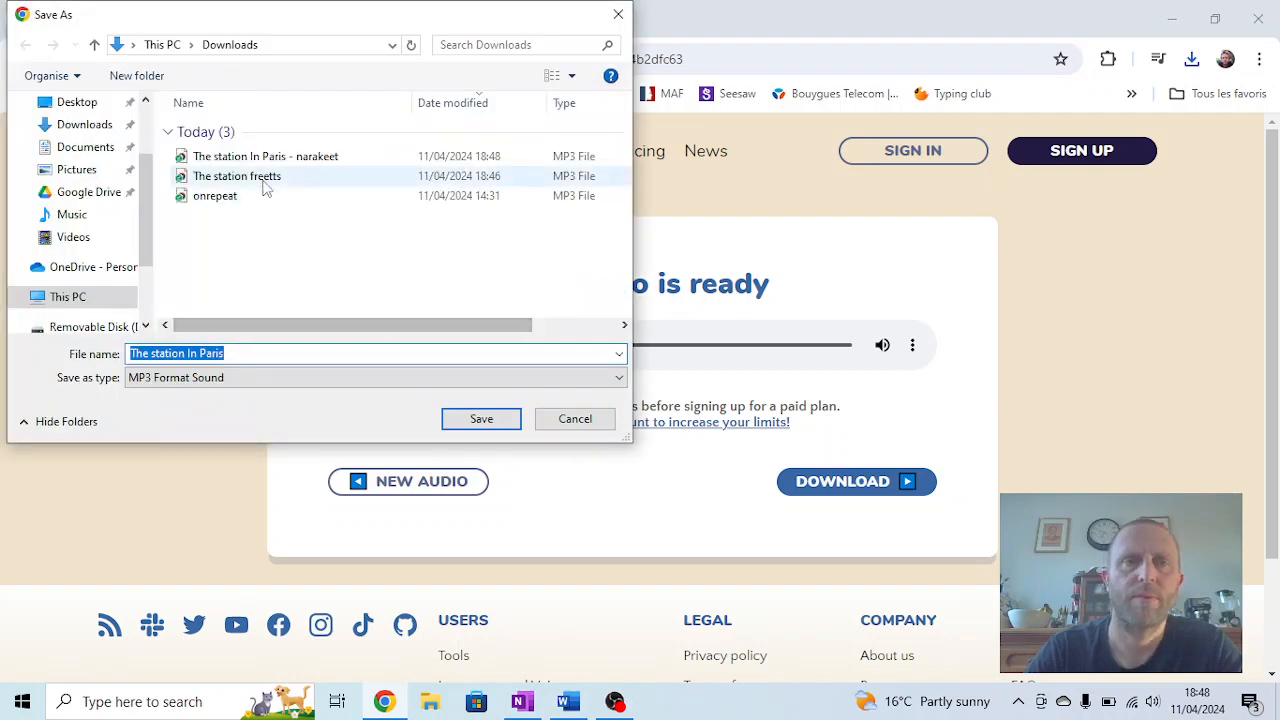
pyautogui.doubleClick(265, 156)
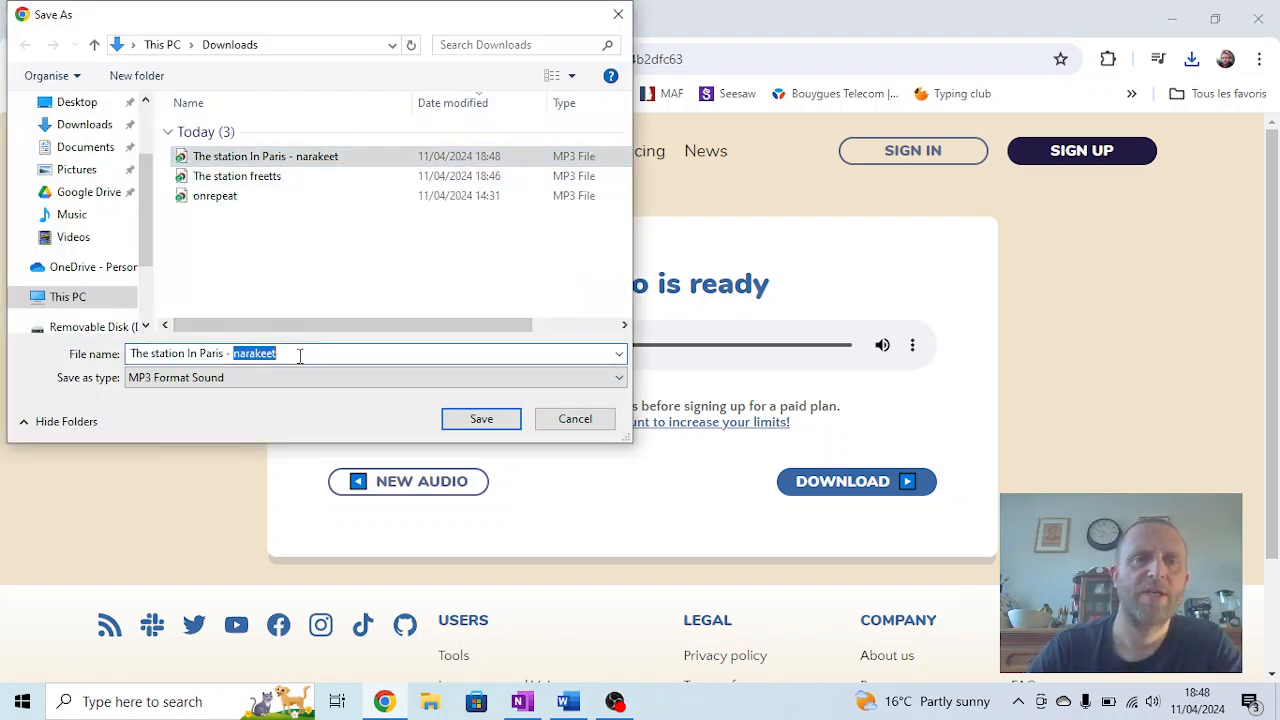
pyautogui.write('ZA')
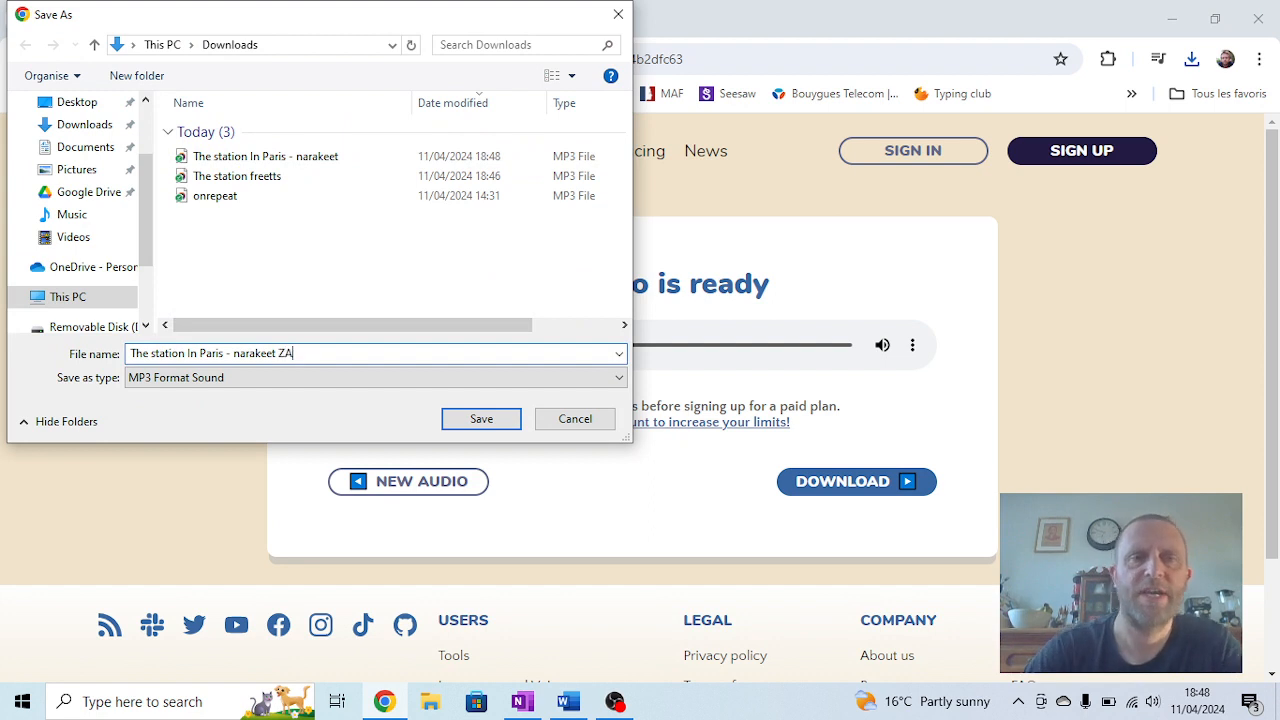
pyautogui.click(480, 418)
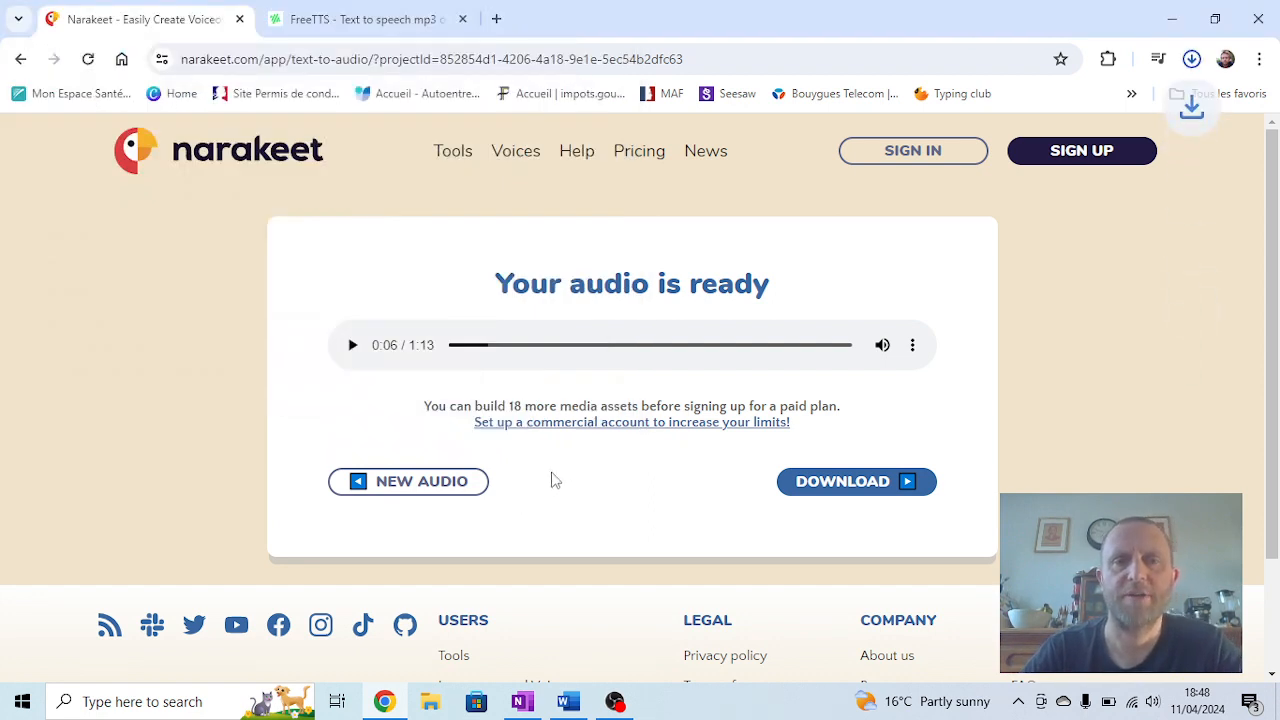
pyautogui.click(1191, 58)
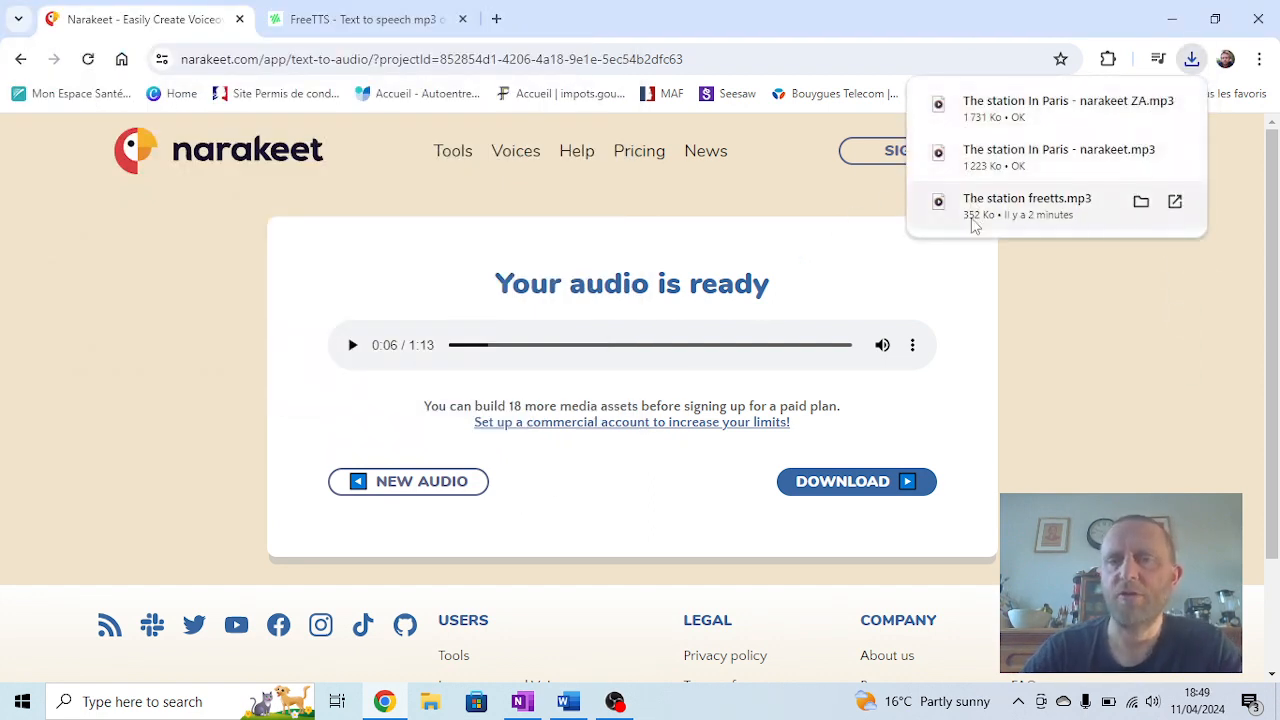
pyautogui.moveTo(918, 253)
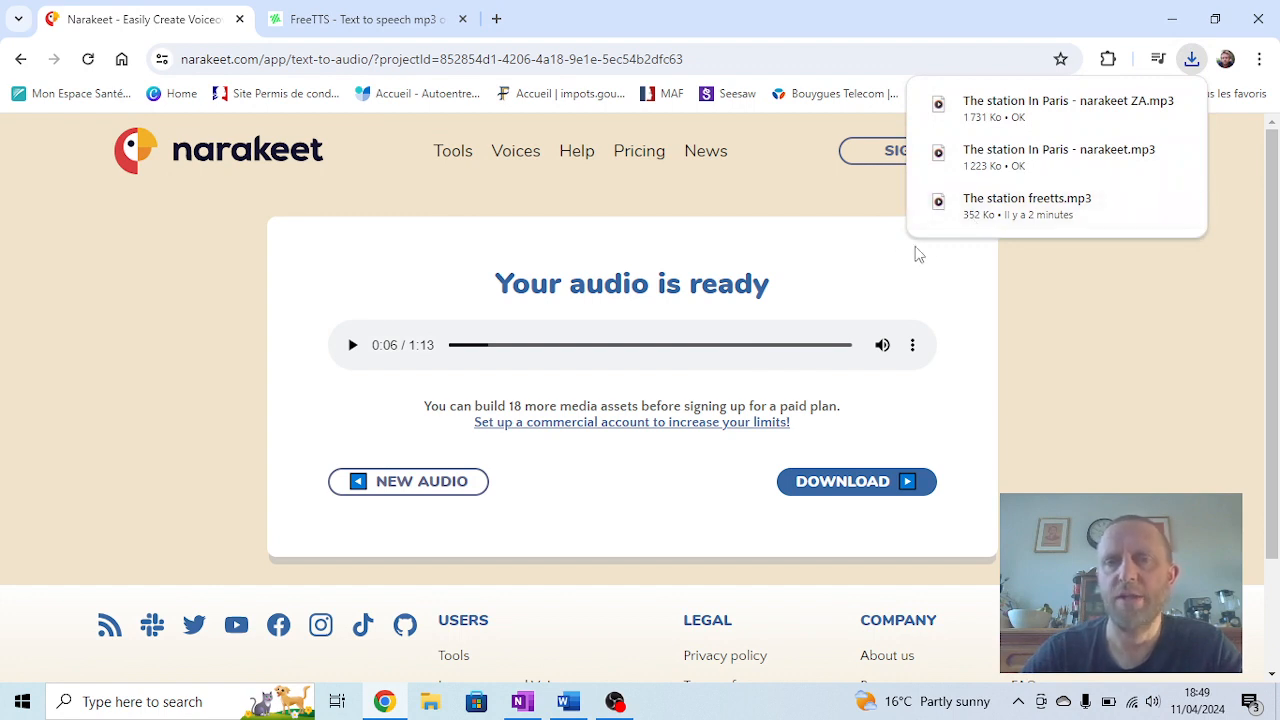
pyautogui.moveTo(957, 238)
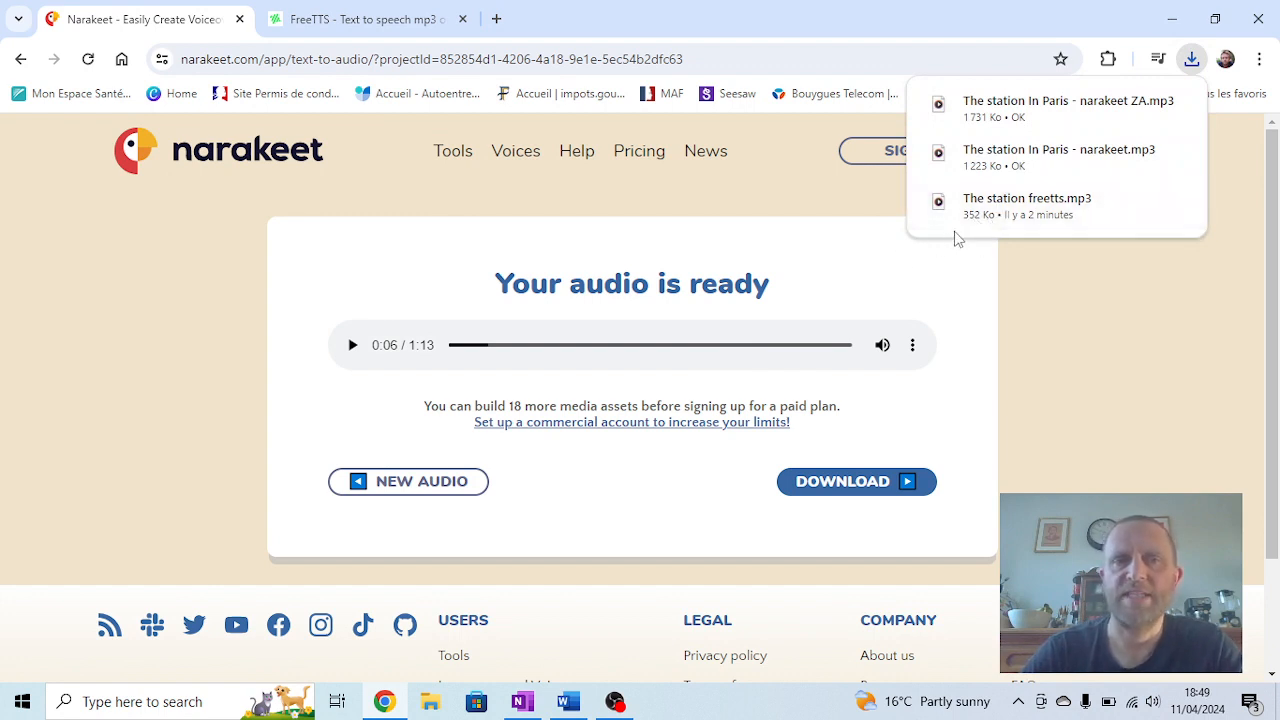